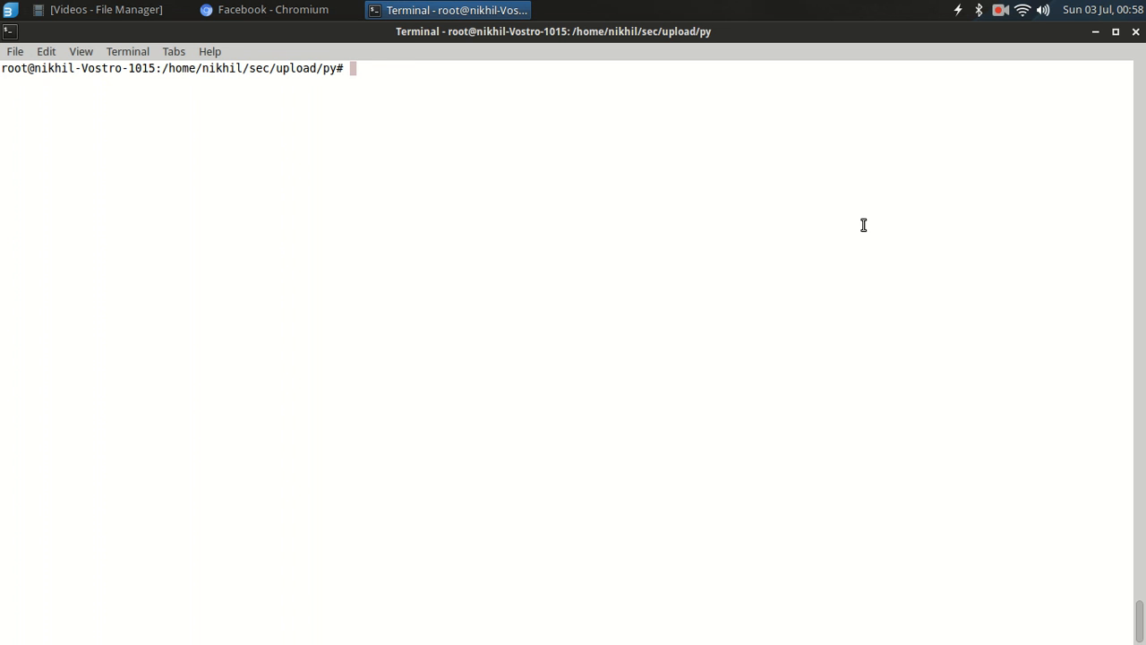
Step: Create and open a new file banner.py in Vim from the terminal
text(vim banner)
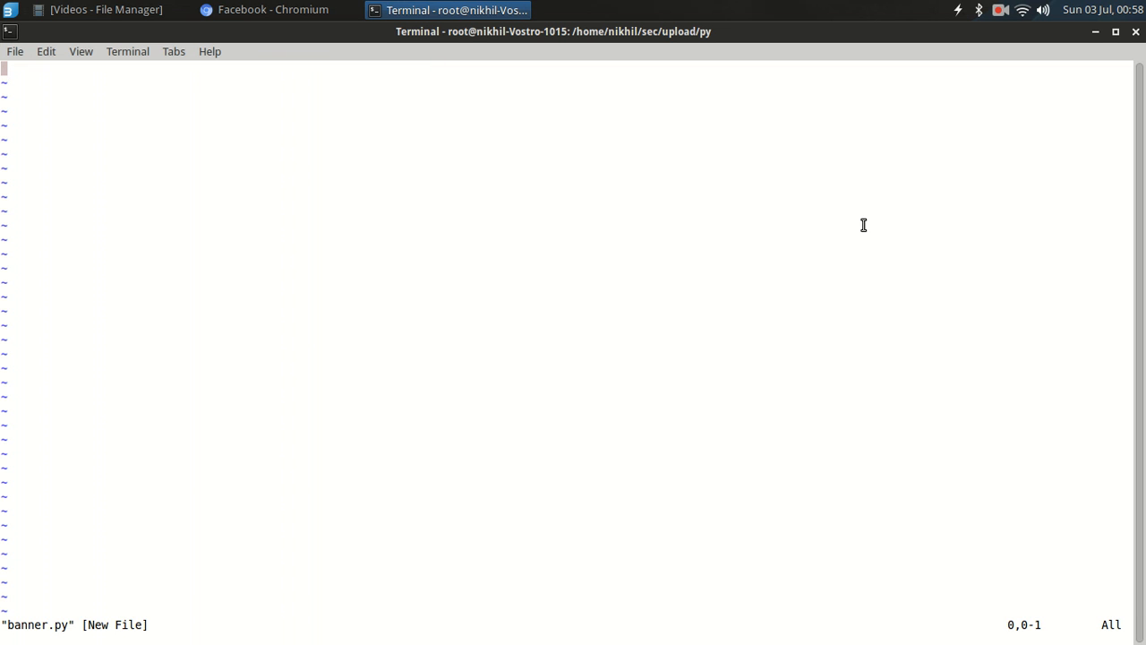
Step: Write the #!/usr/bin/python shebang and import sys and socket
text(#!)
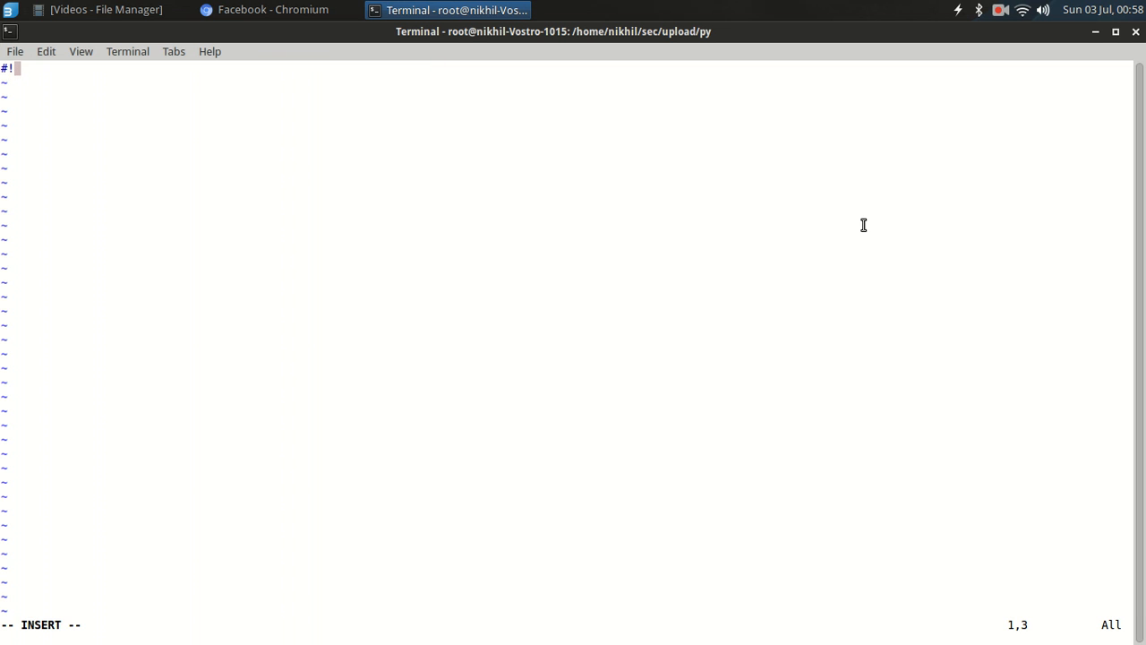
text(/usr/b)
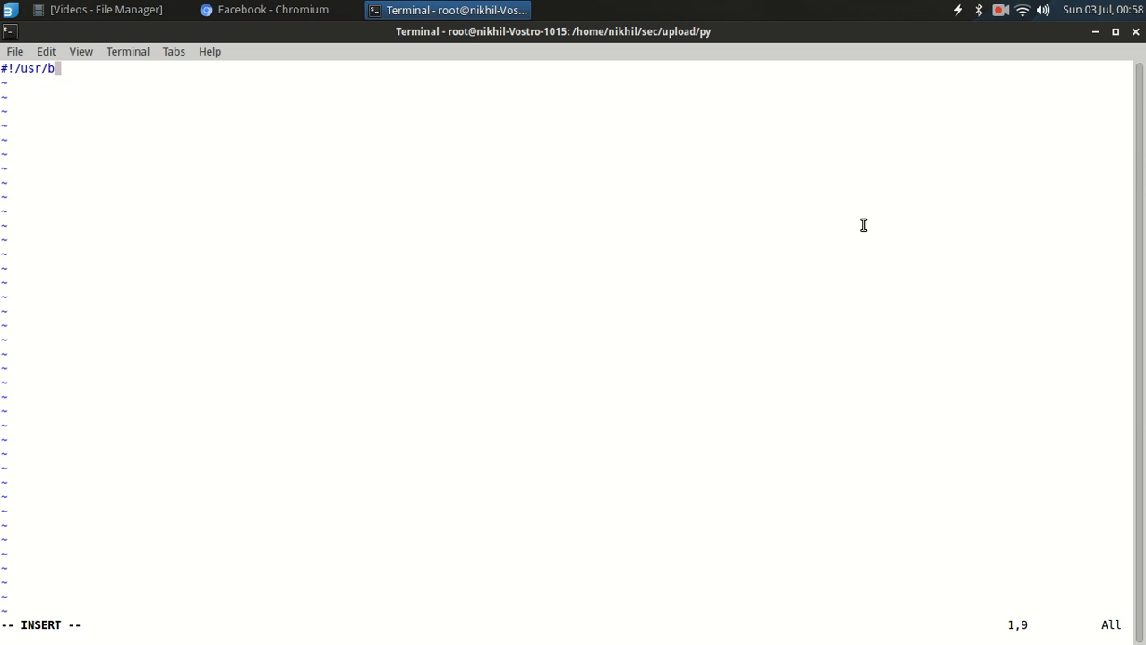
text(in/python)
text(im)
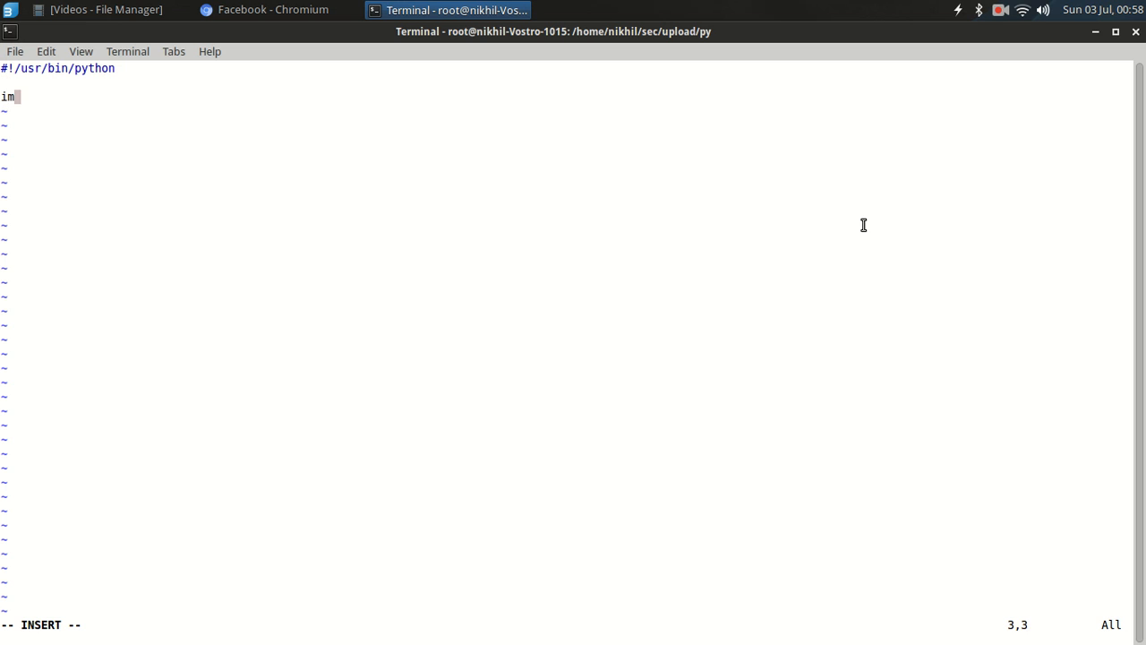
text(port sys)
text(import)
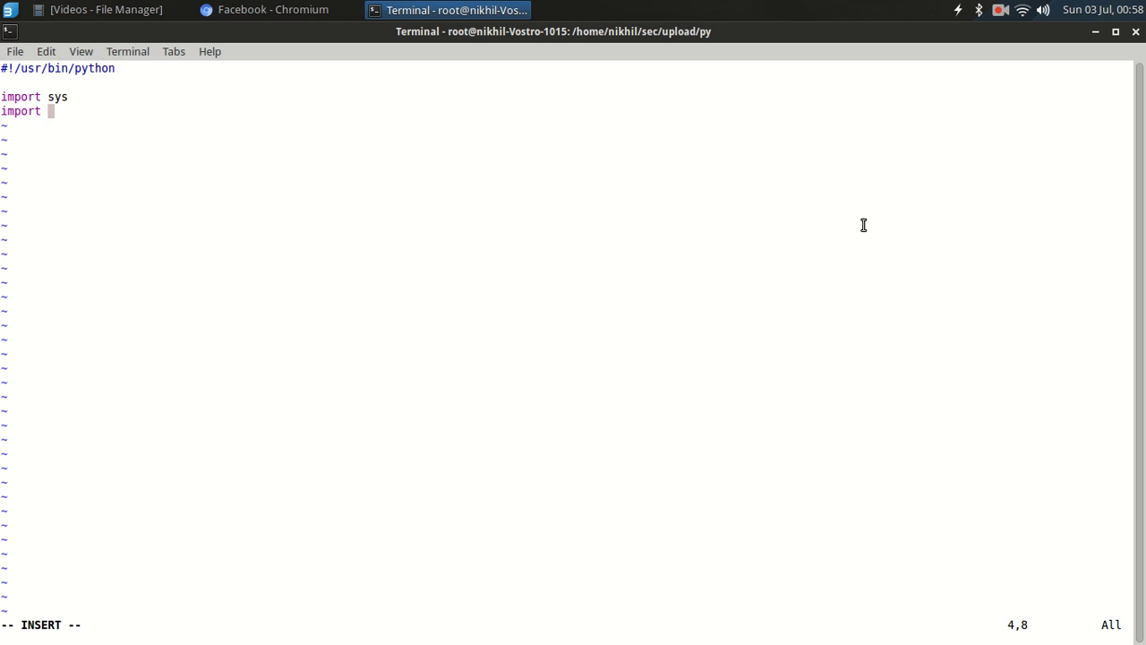
text(socket)
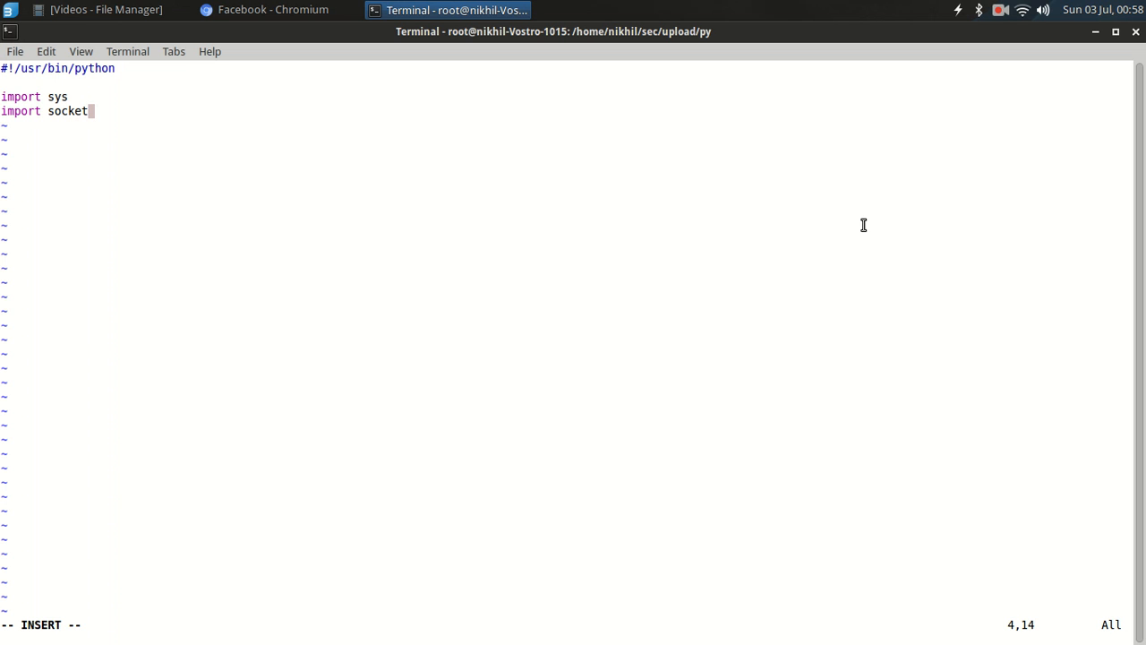
Step: Read host=str(sys.argv[1]) and port=int(sys.argv[2]) from the command-line arguments
text(host)
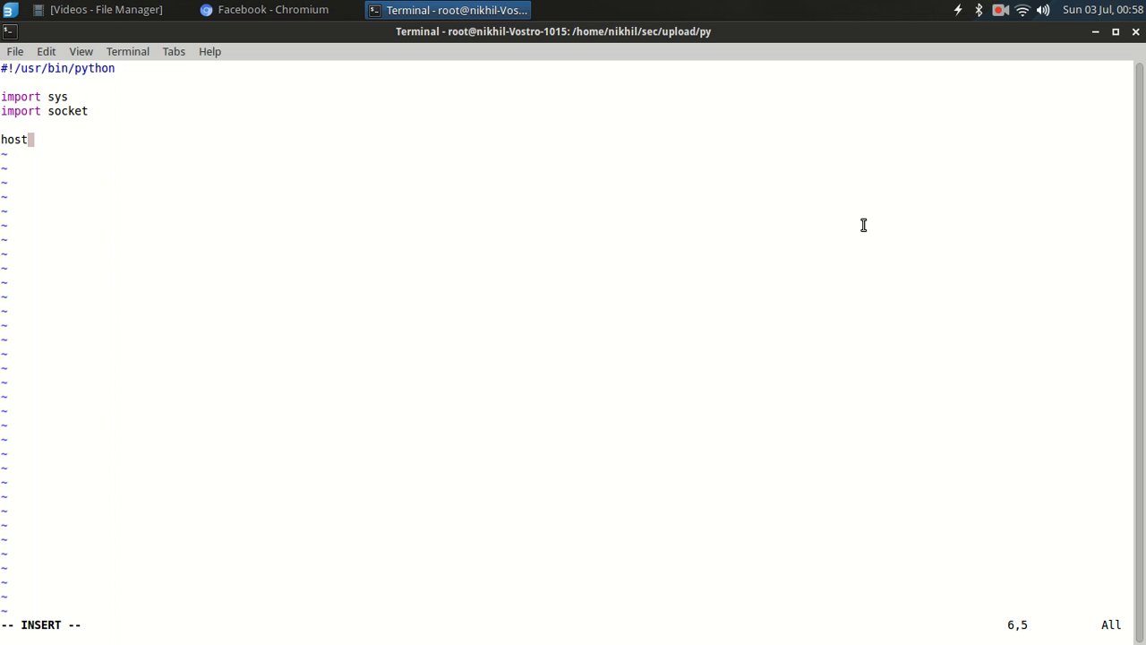
text(=)
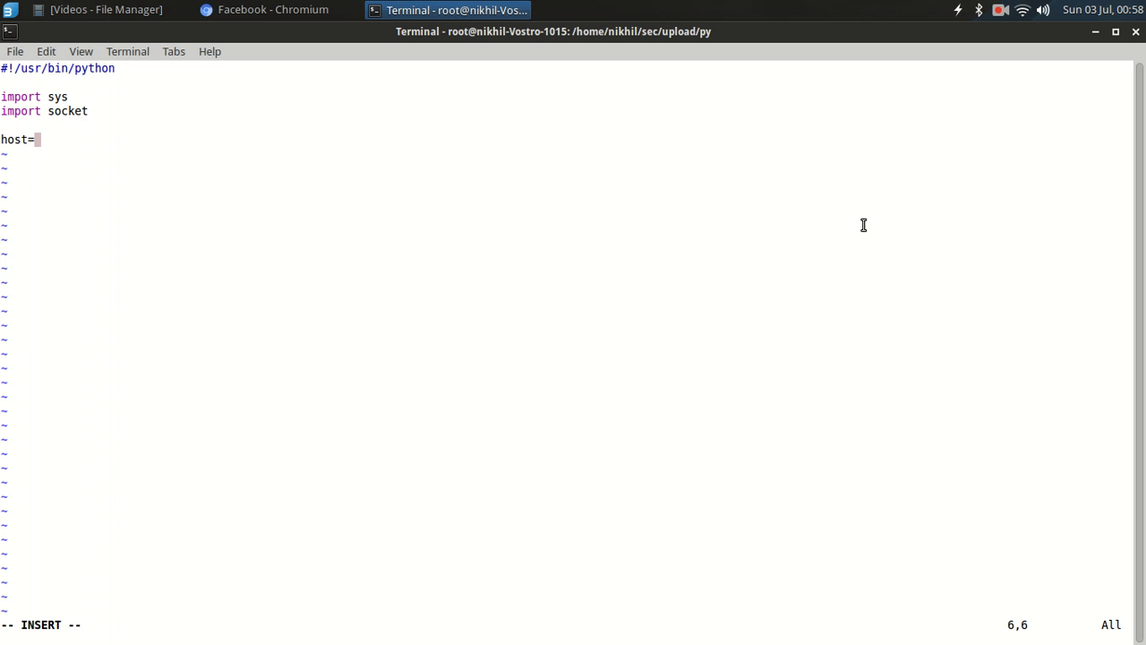
text(str(sys.)
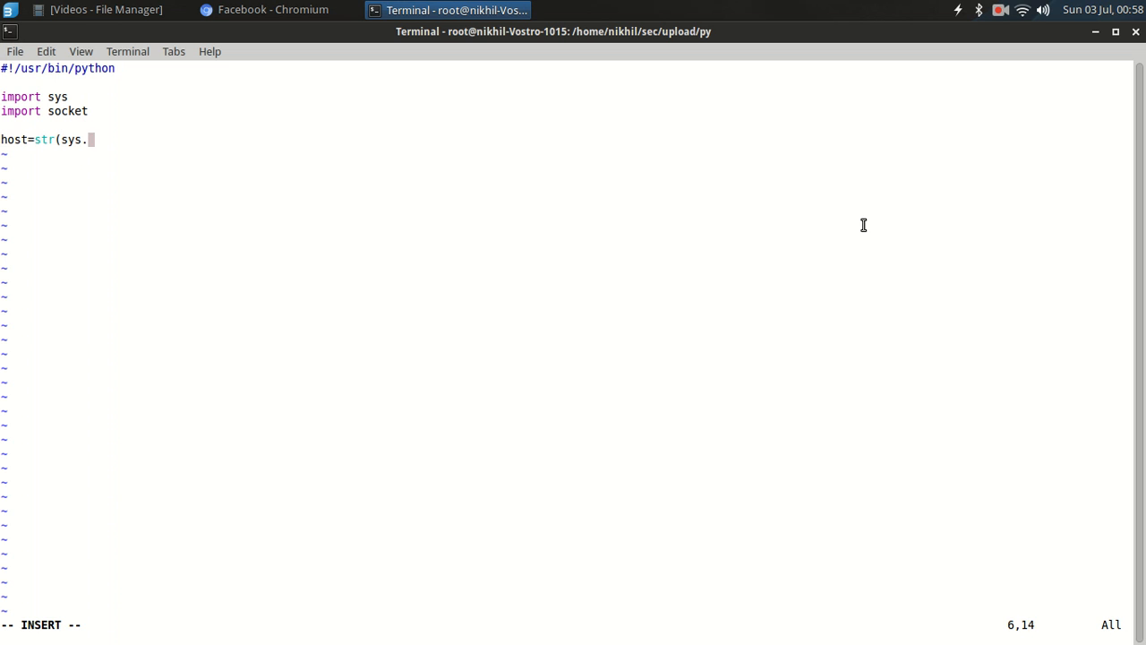
text(argv[1])
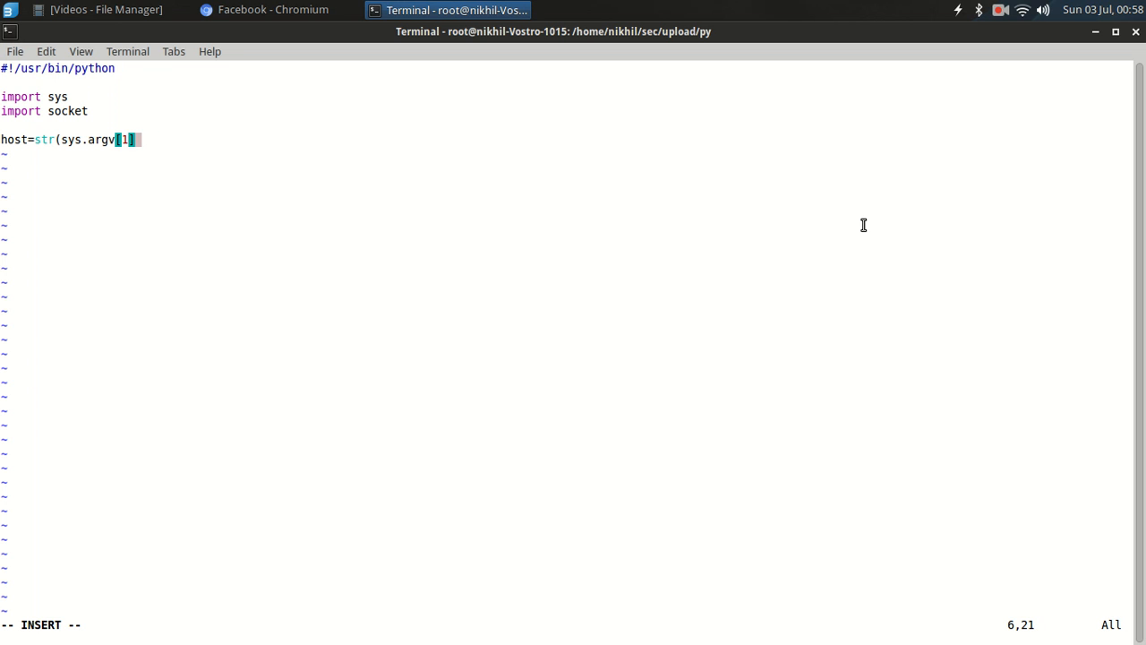
text(port)
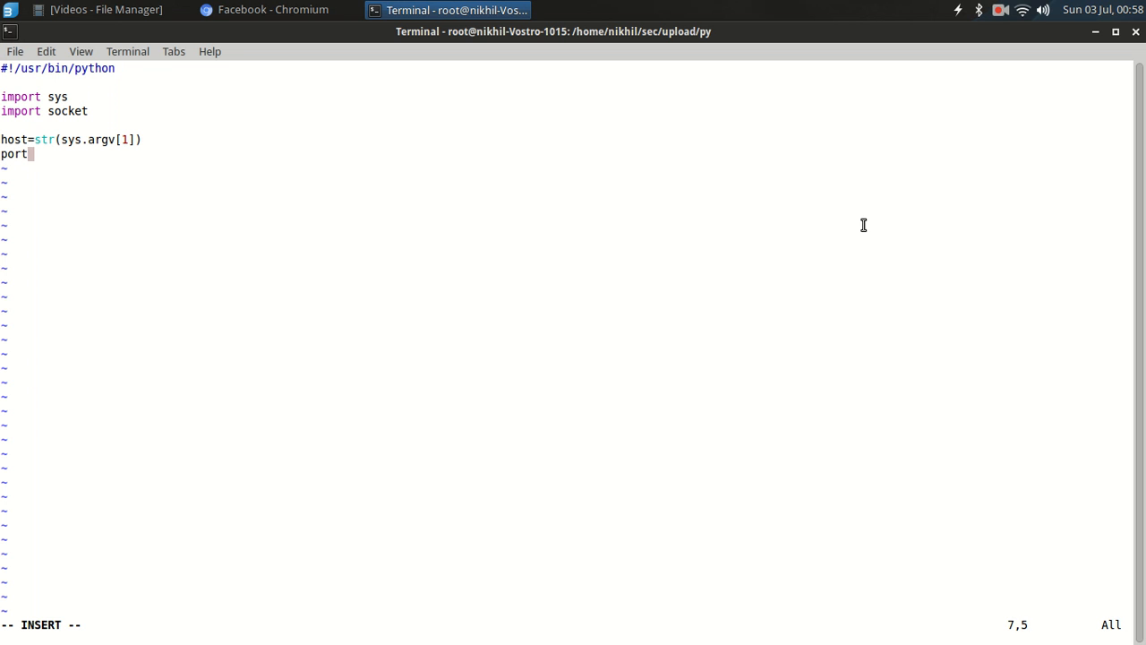
text(=int()
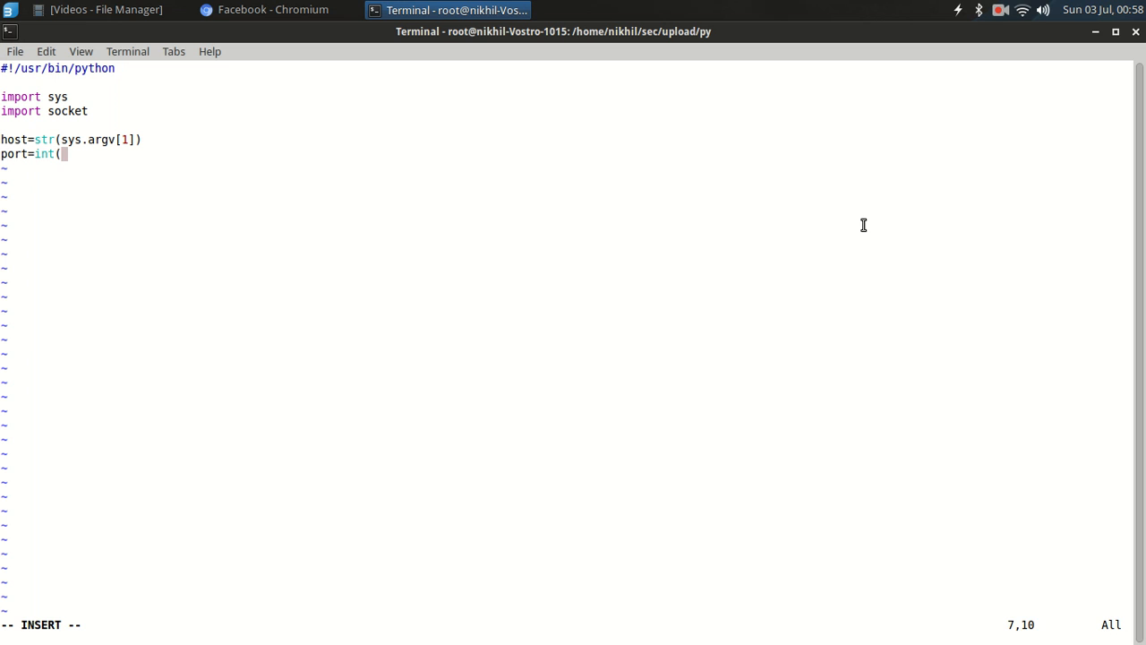
text(sys.ar)
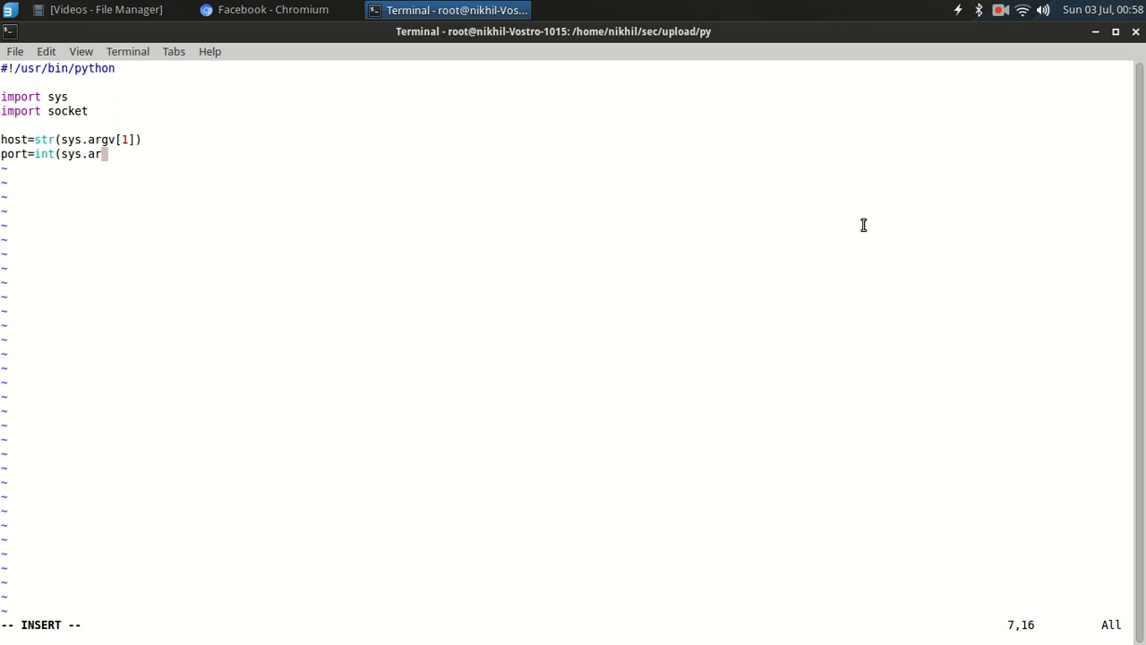
text(gv[2]))
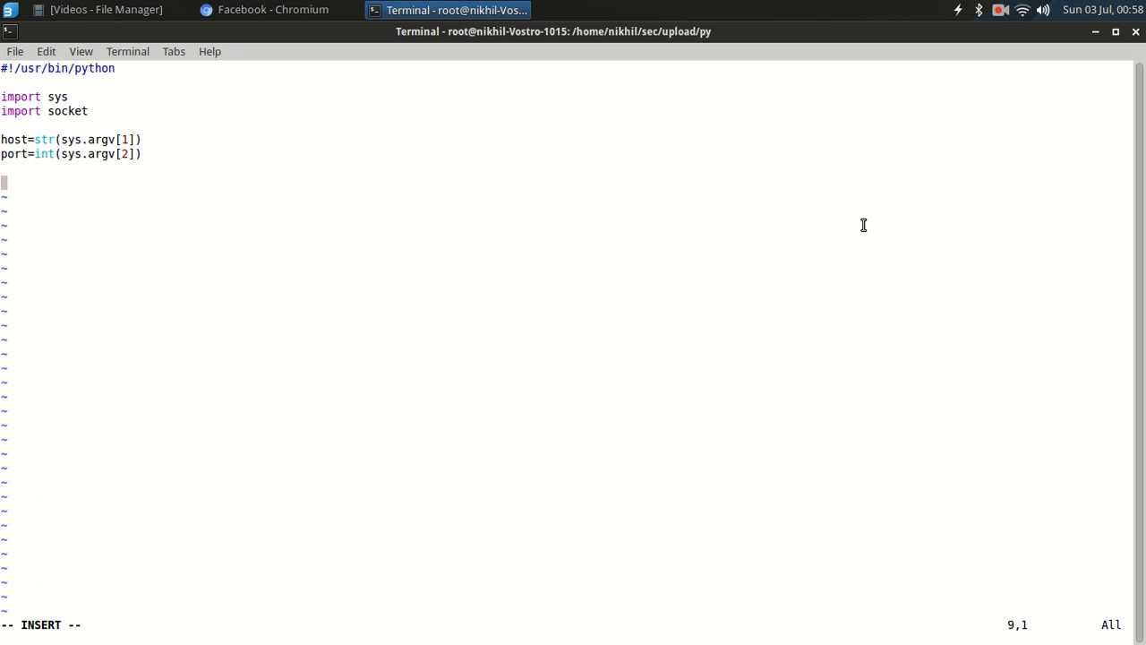
Step: Start a try block creating sock=socket.socket(socket.AF_INET, socket.SOCK_STREAM)
text(t)
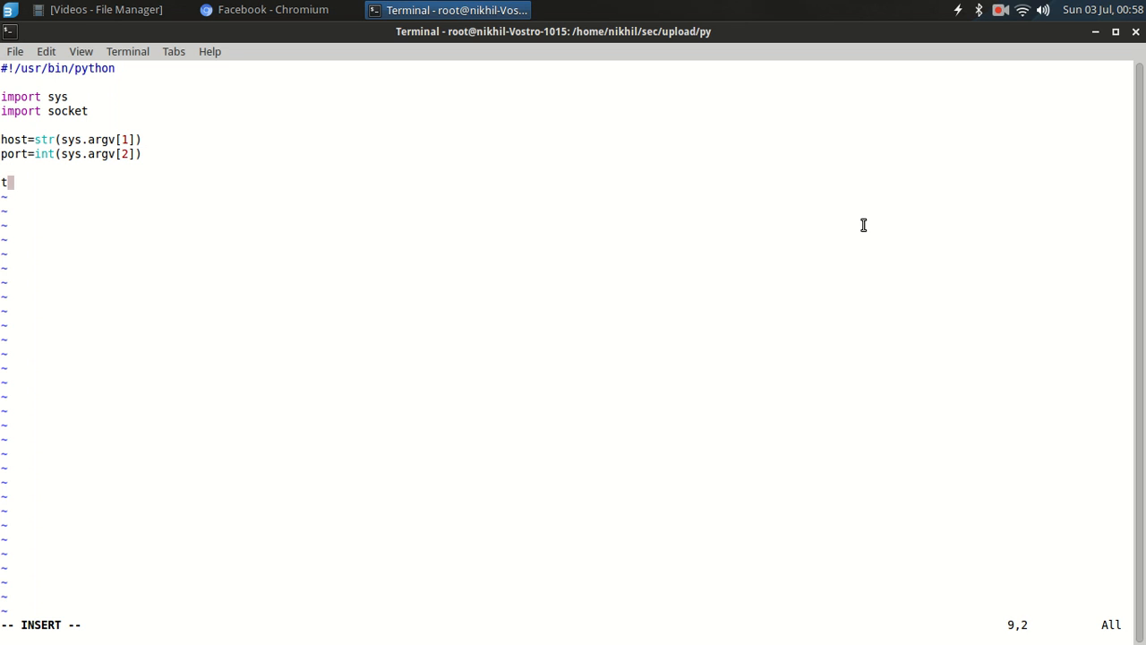
text(ry:)
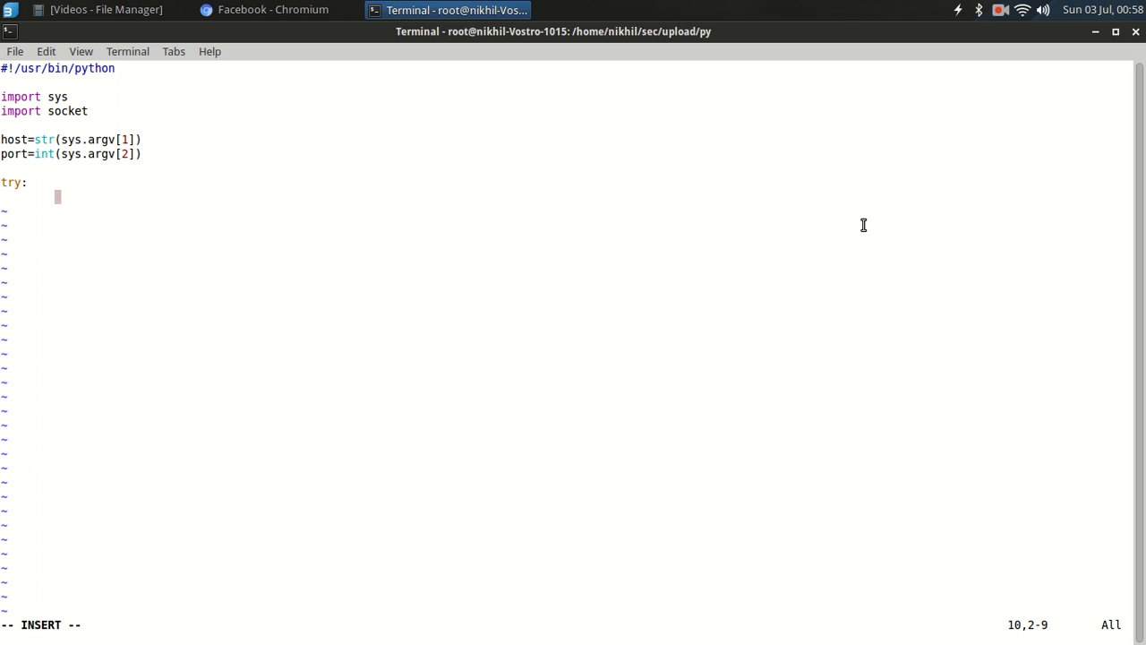
text(sock=)
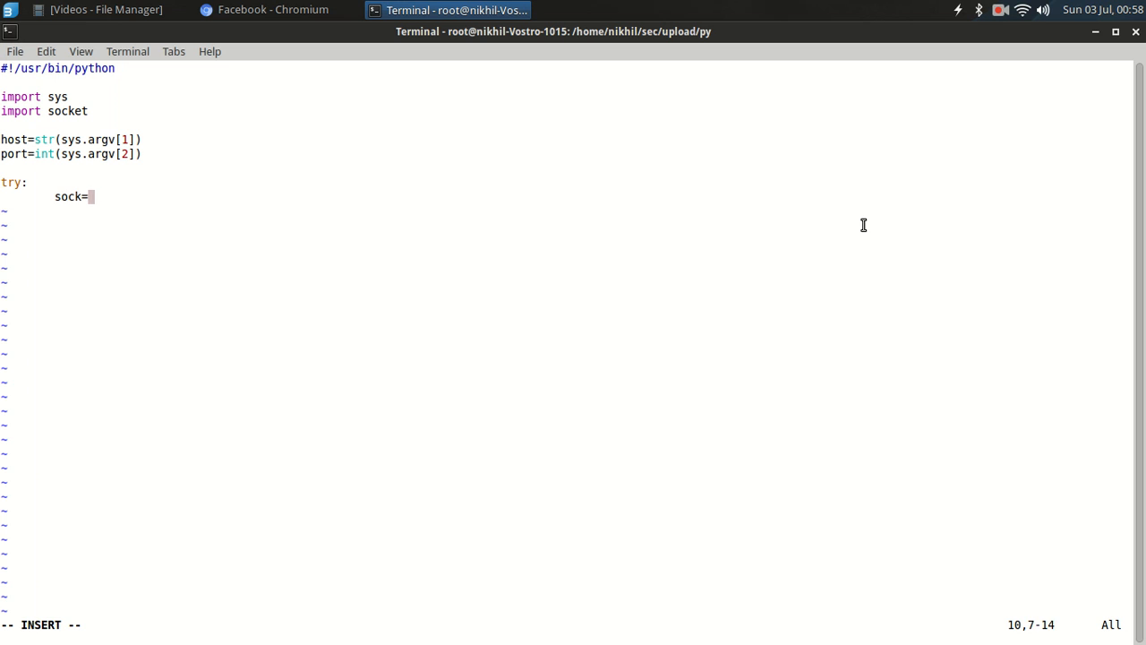
text(socket.soc)
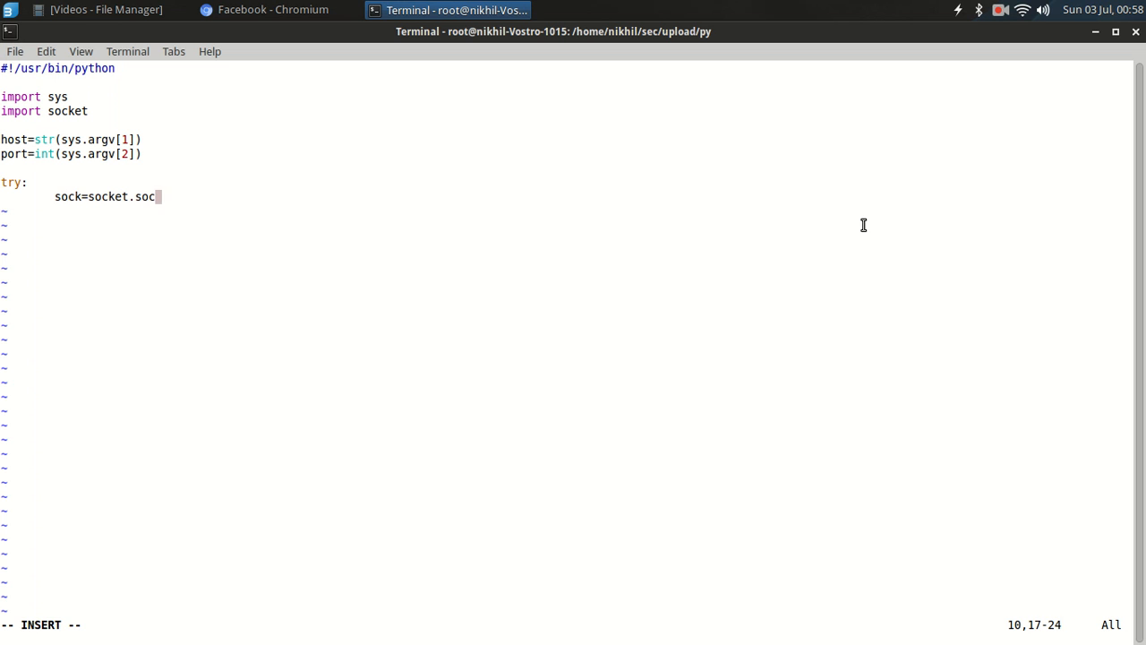
text(ket)
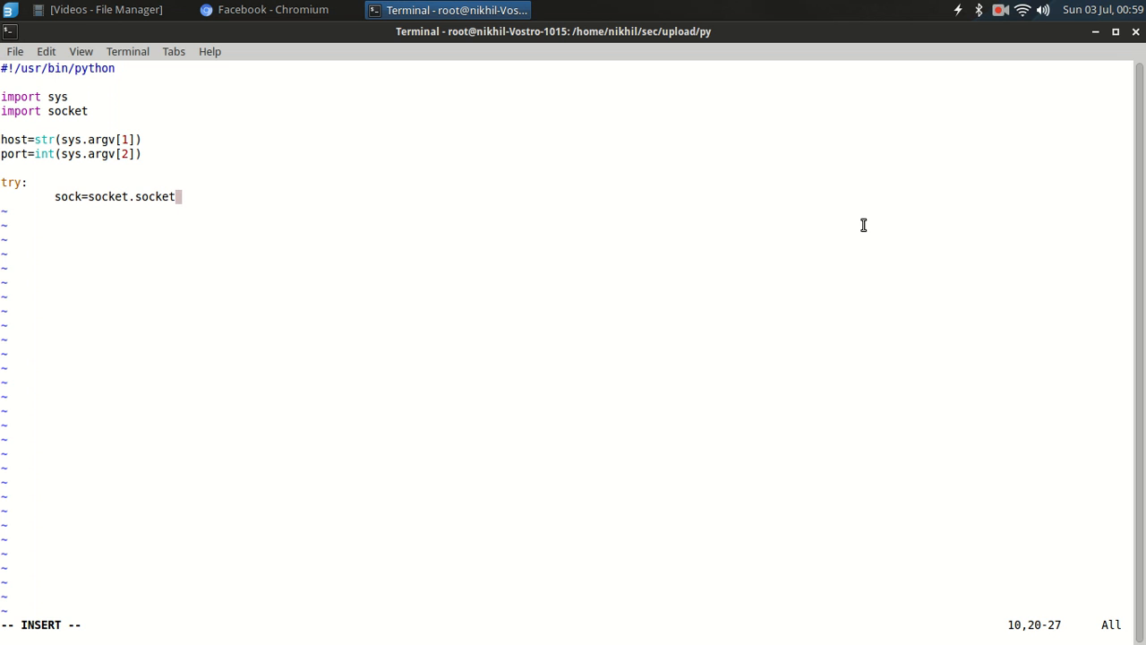
text((socket)
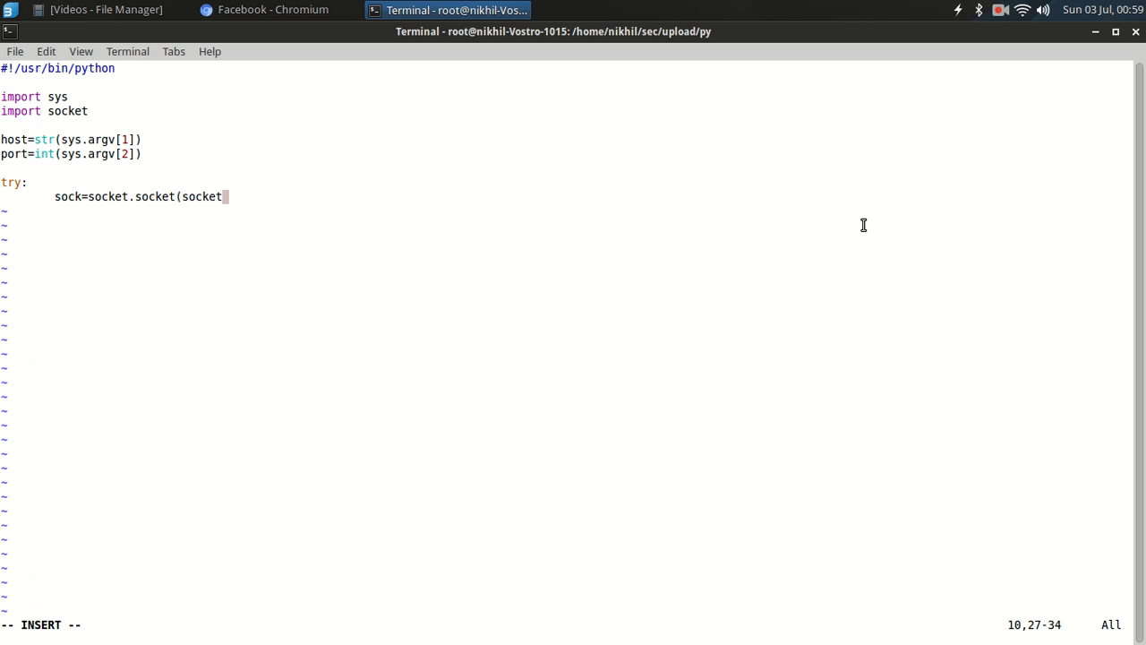
text(.AF)
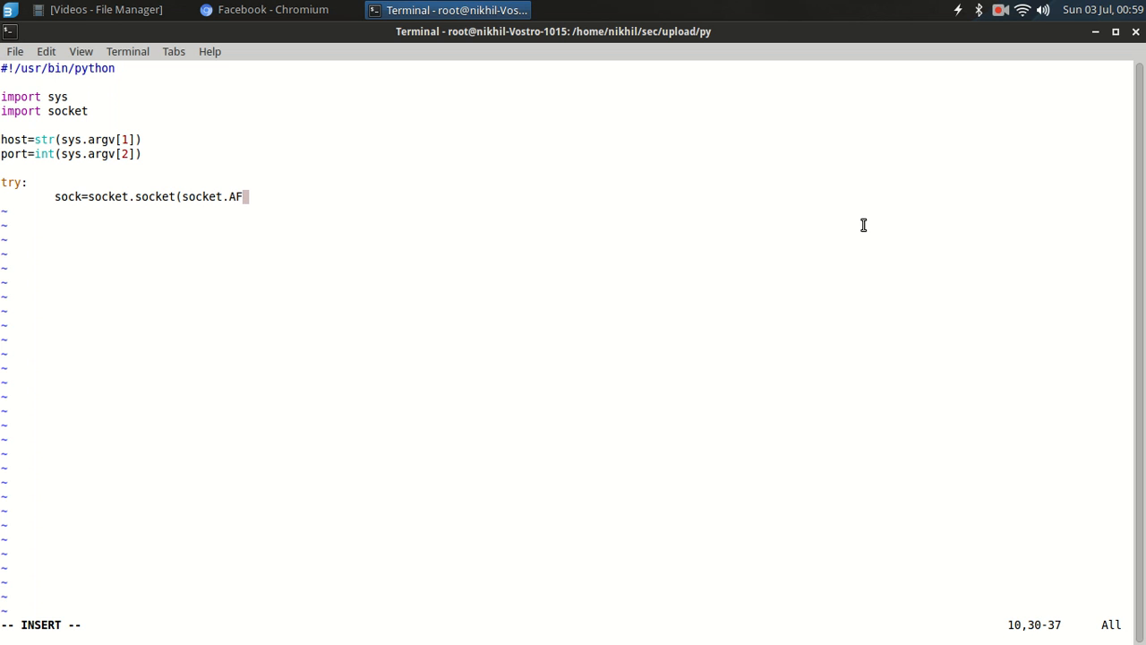
text(_INET,)
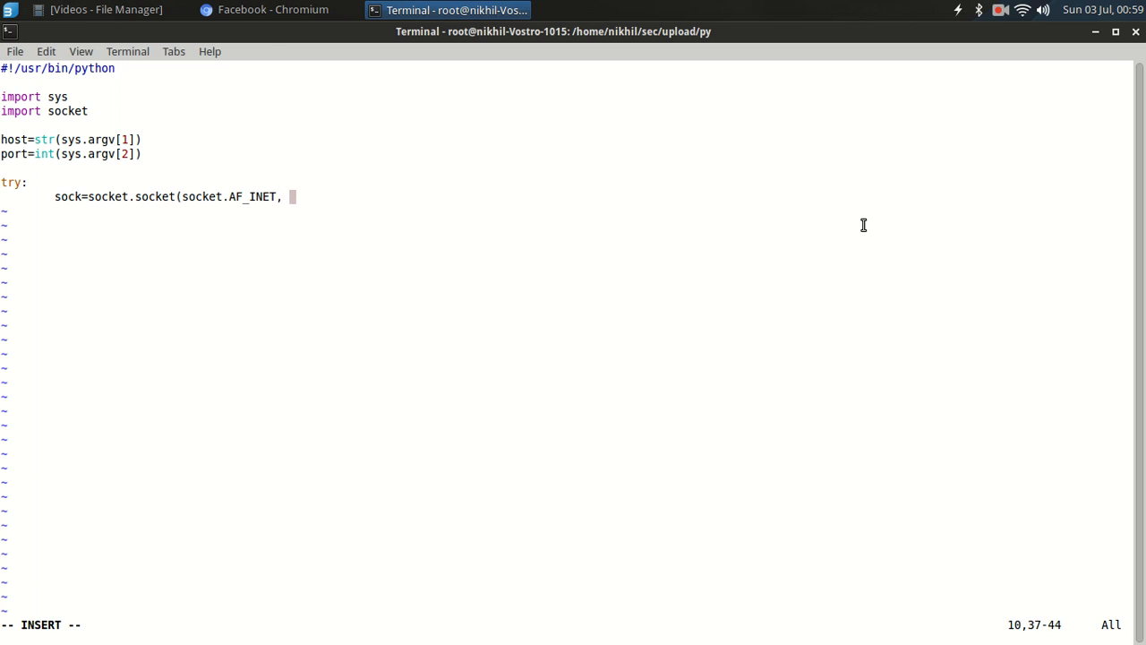
text(sockety)
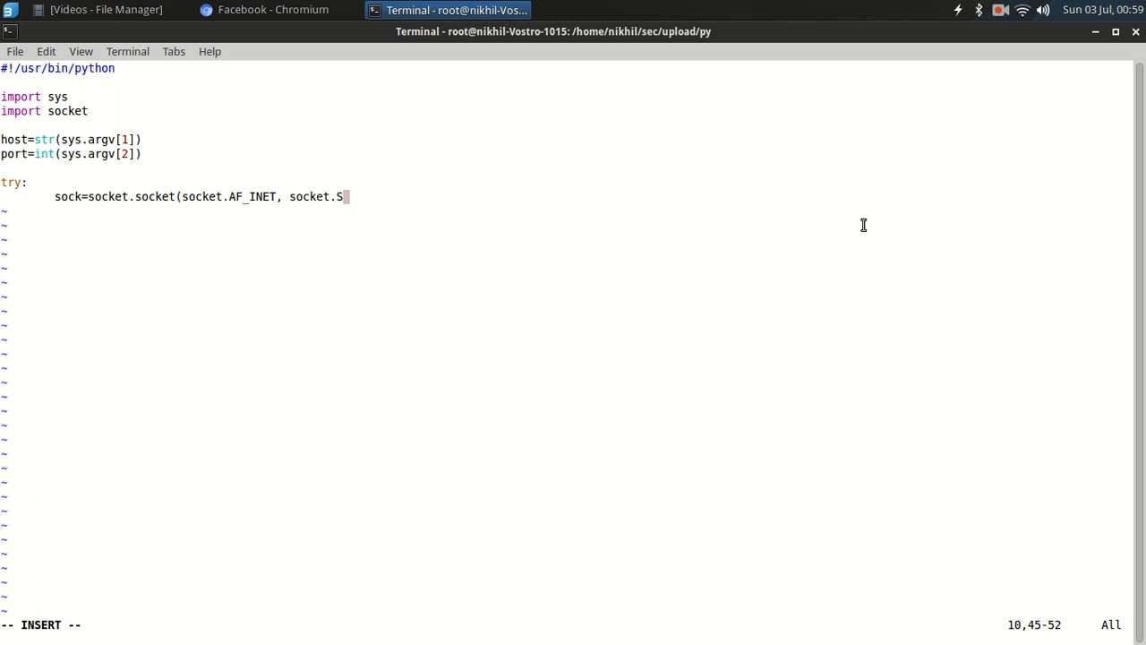
text(OCK_STREAM)
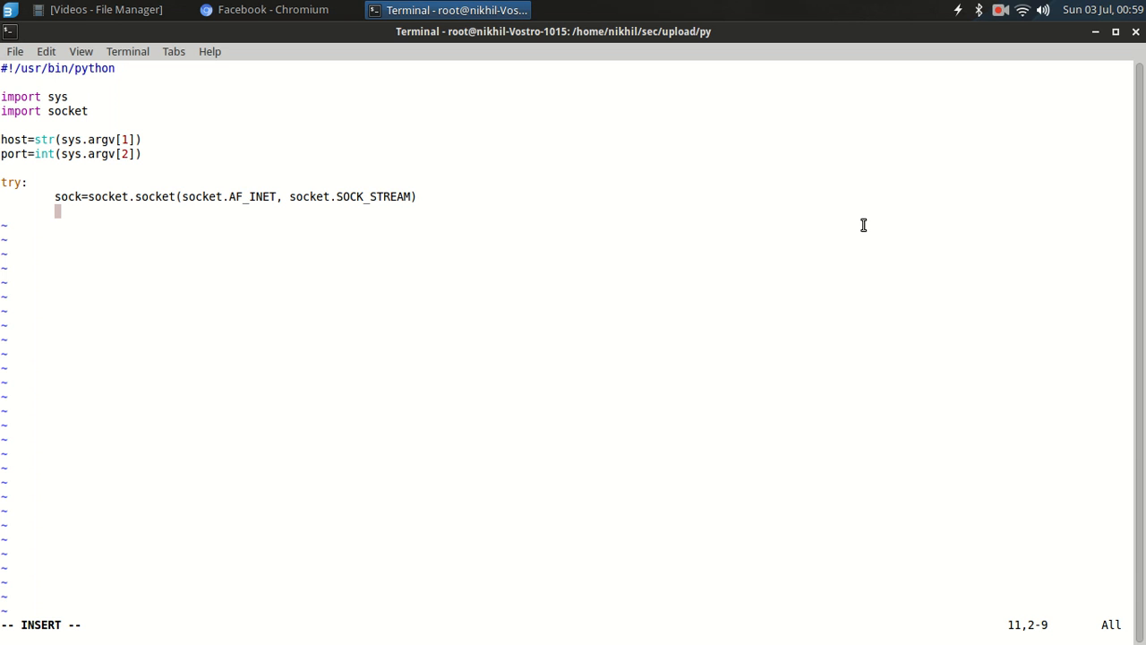
Step: Connect the socket to (host, port) and begin the except clause
text(soc.connect)
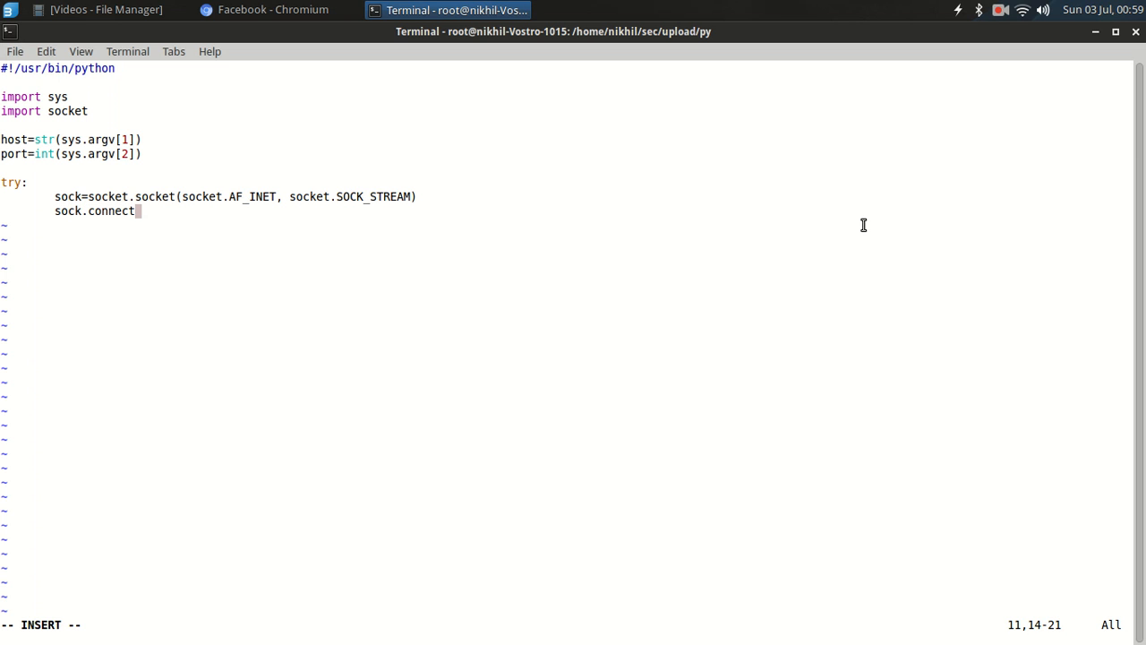
text((()
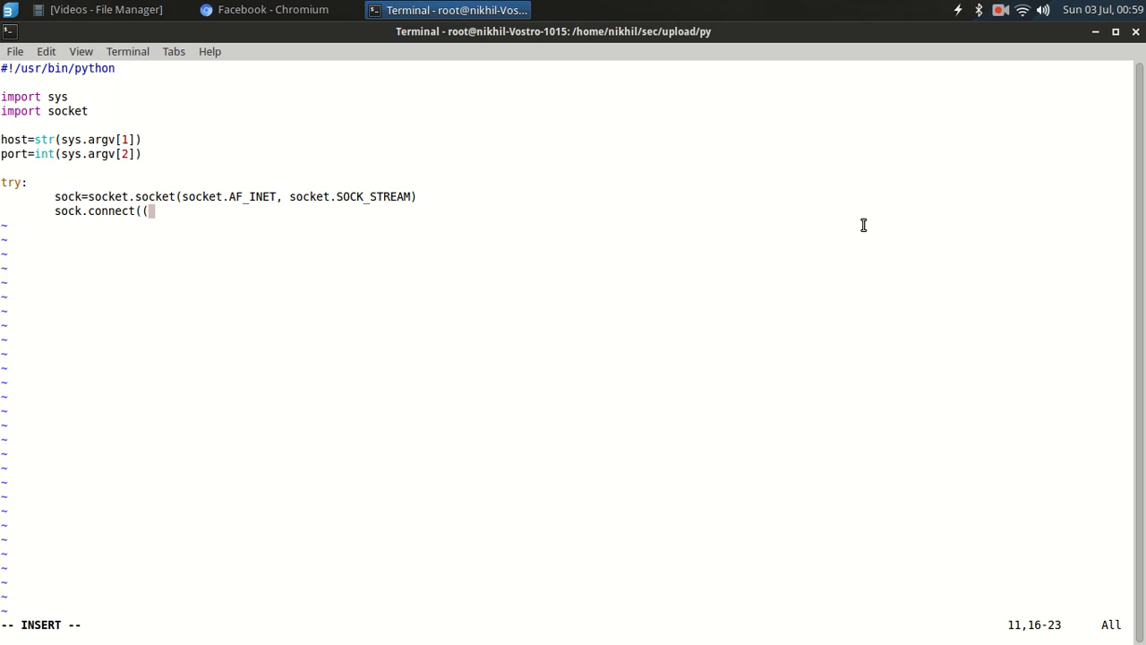
text(host, port)
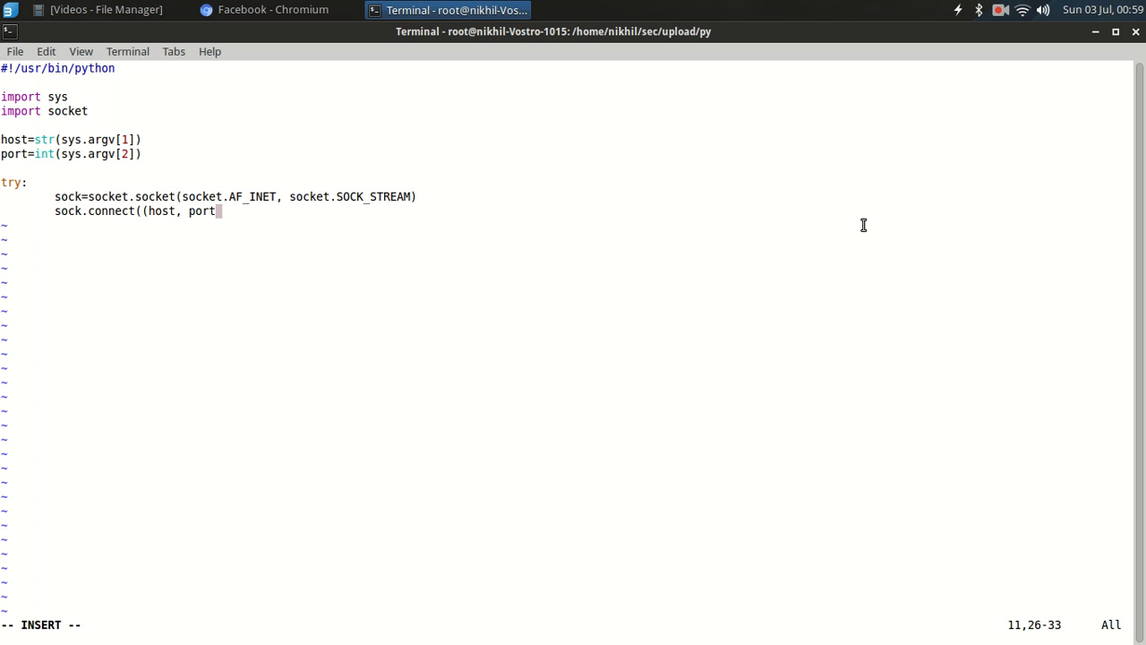
text()))
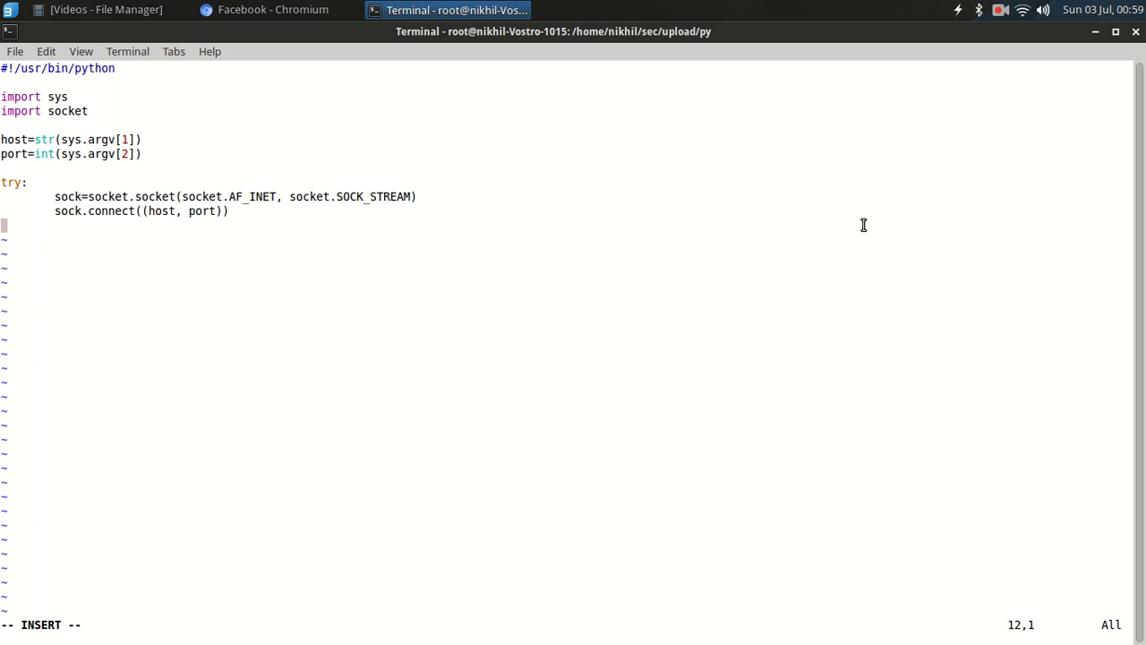
text(except:)
text(pri)
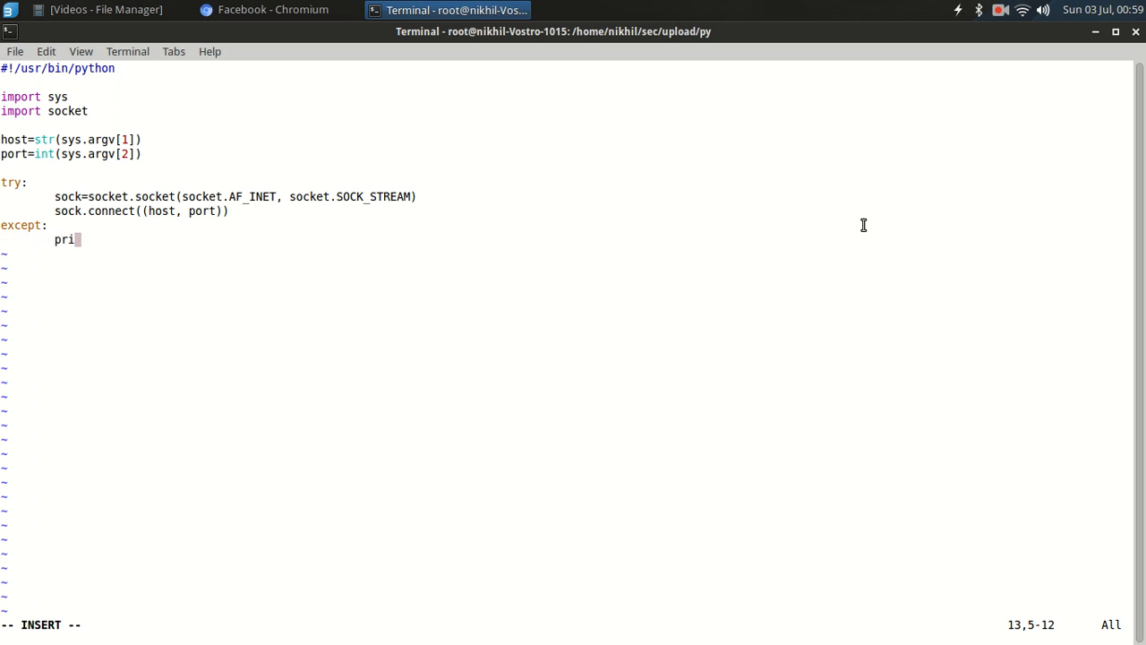
Step: Make the except block print "Error in establishing connection"
text(nt(")
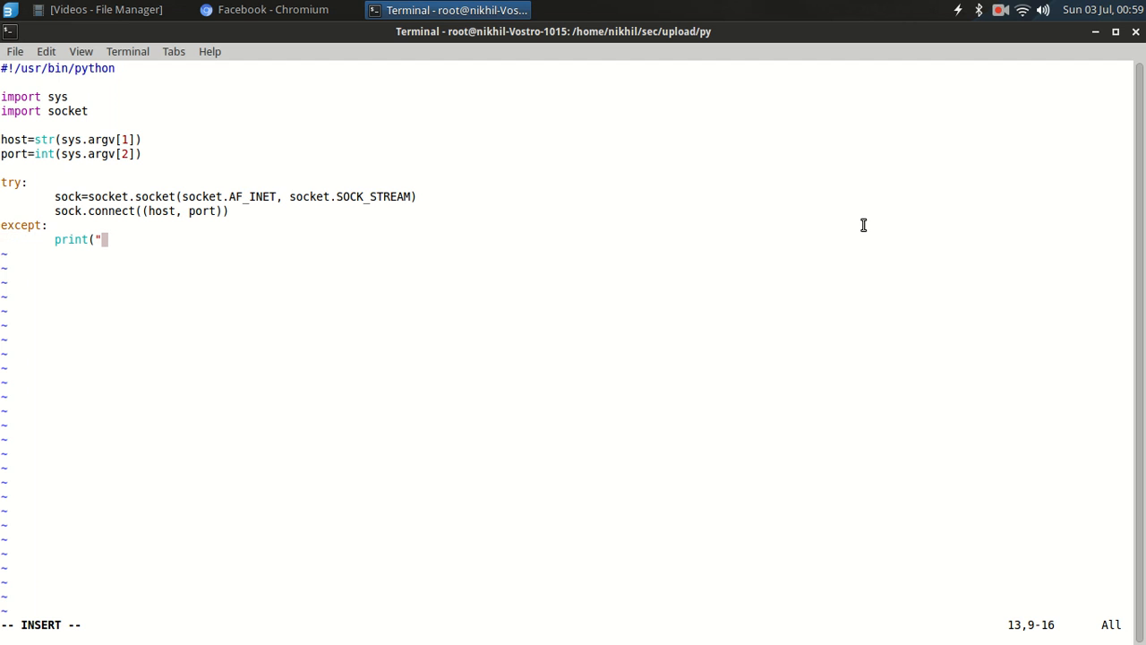
text(ER)
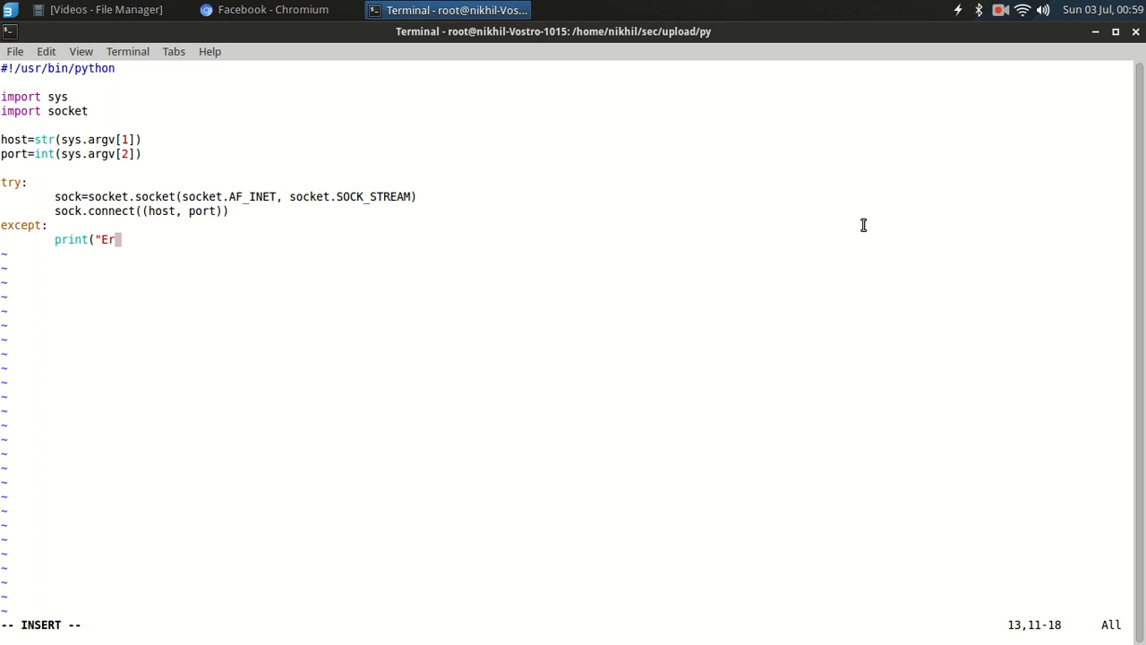
text(ror in es)
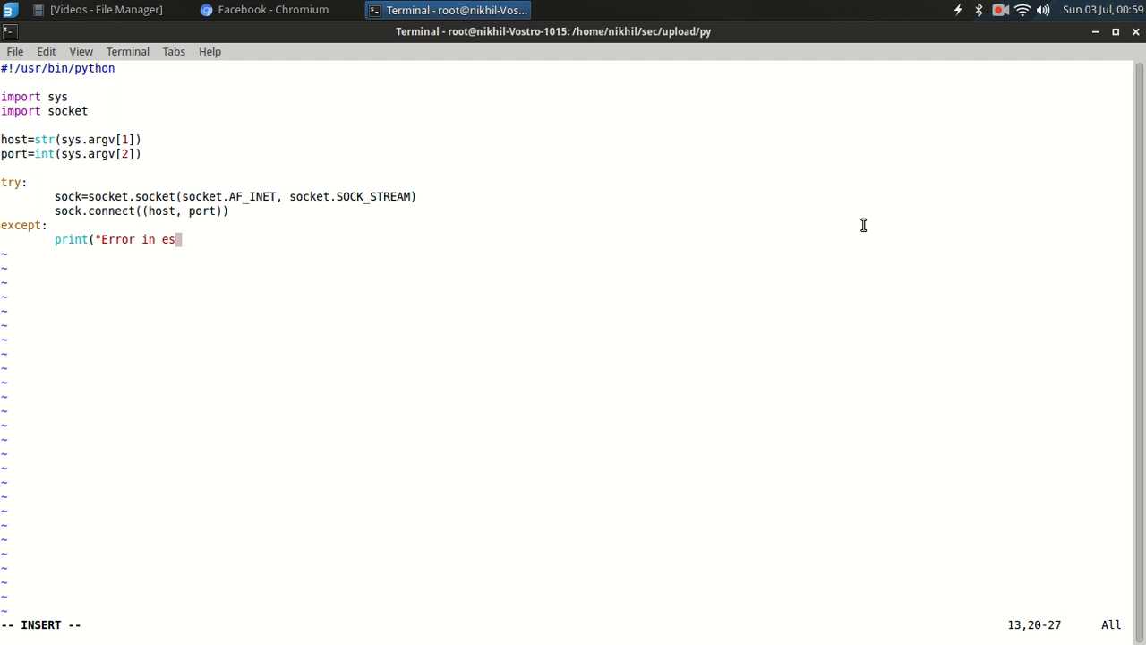
text(tablish)
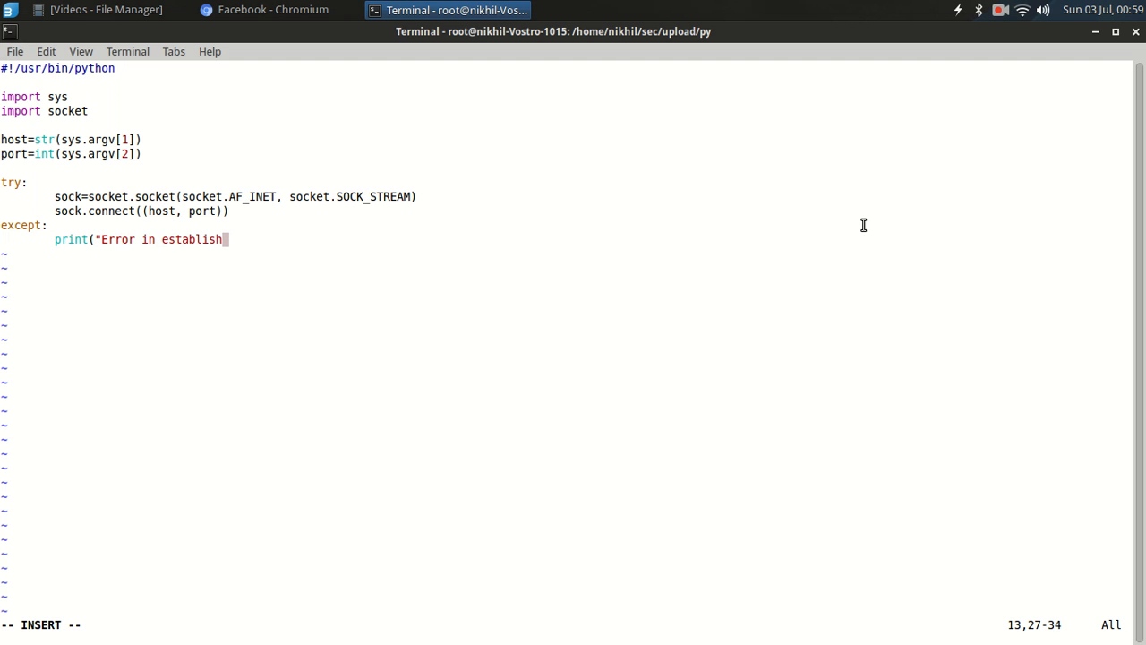
text(ing conn)
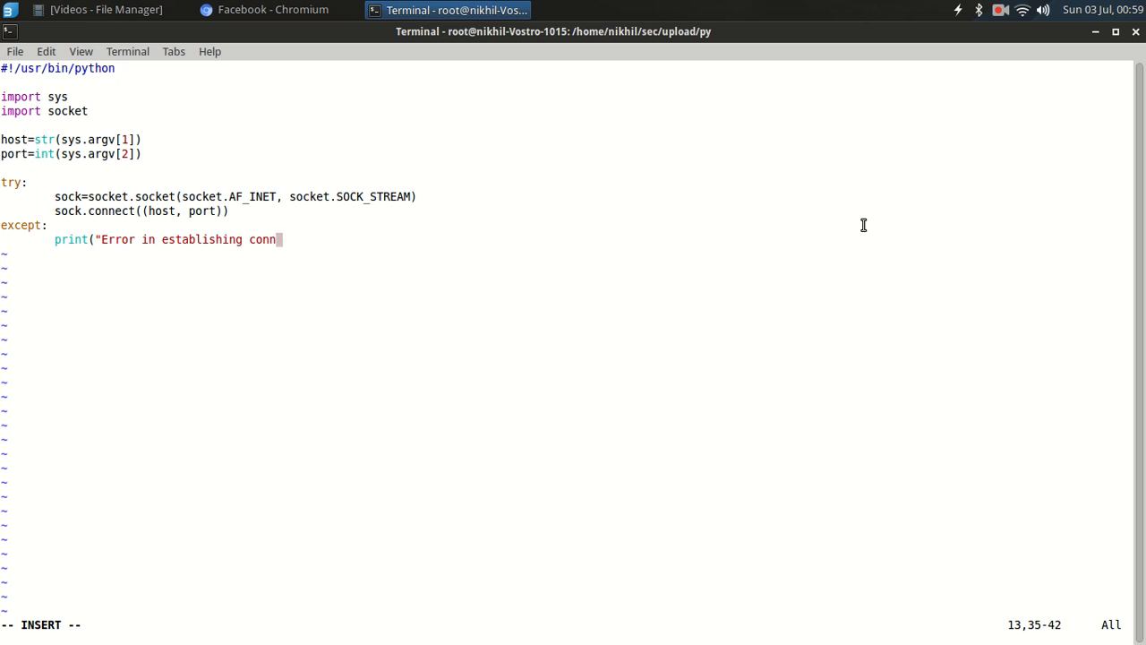
text(ection)
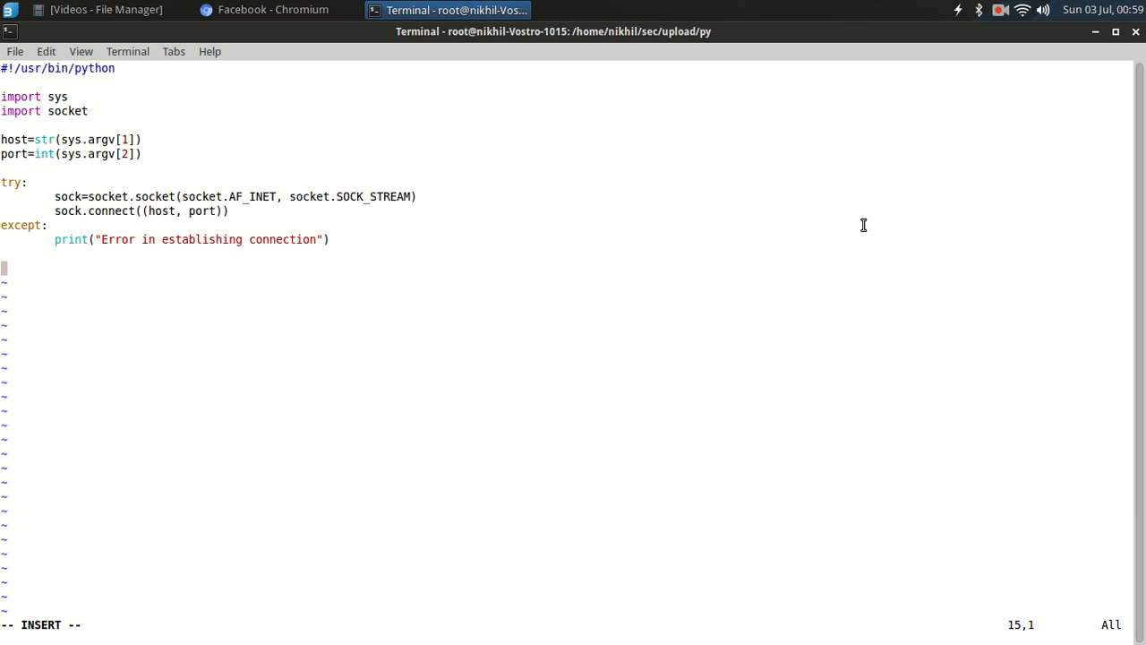
Step: Set payload=b"/" and data='', then send the payload in a try block with sock.sendall
text(payload="/)
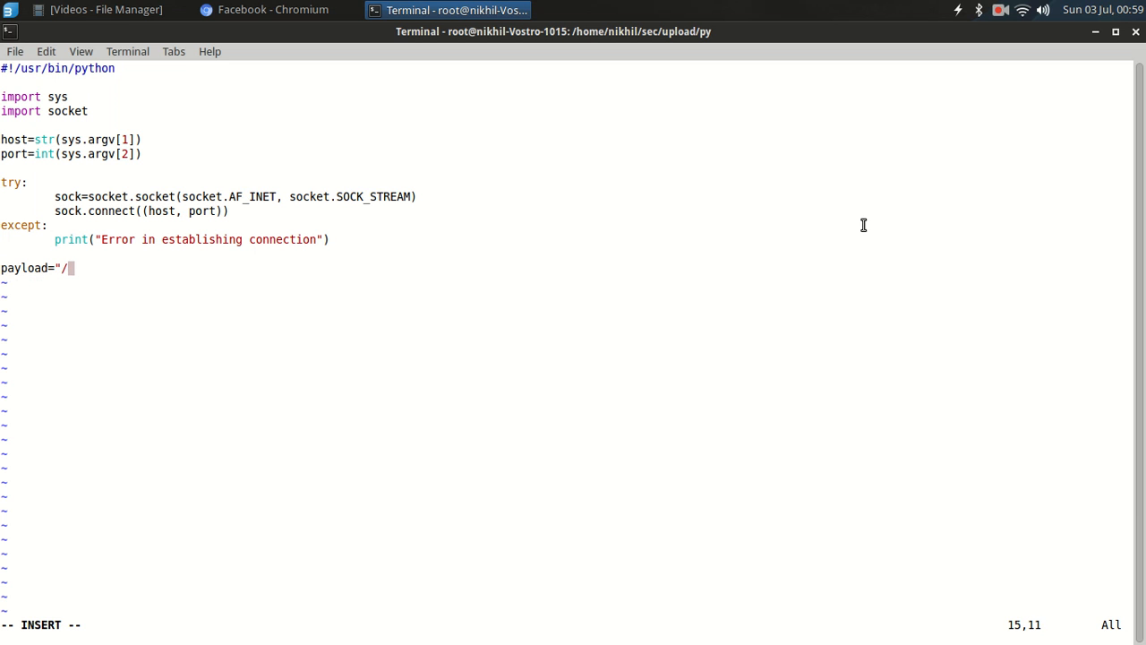
text(b)
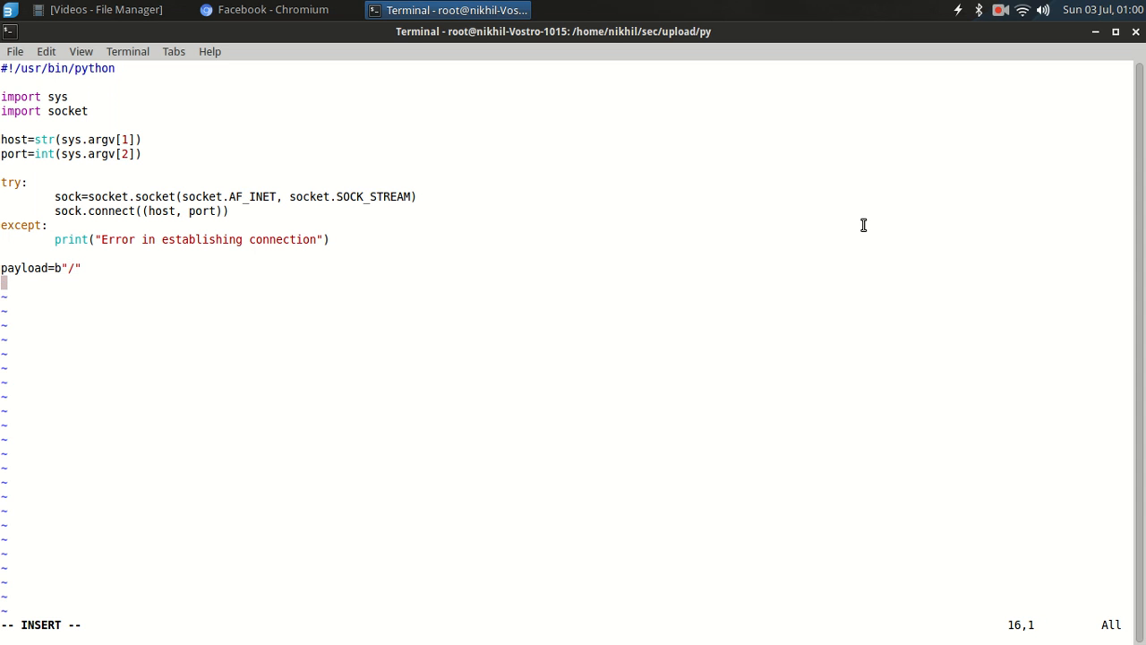
text(dat)
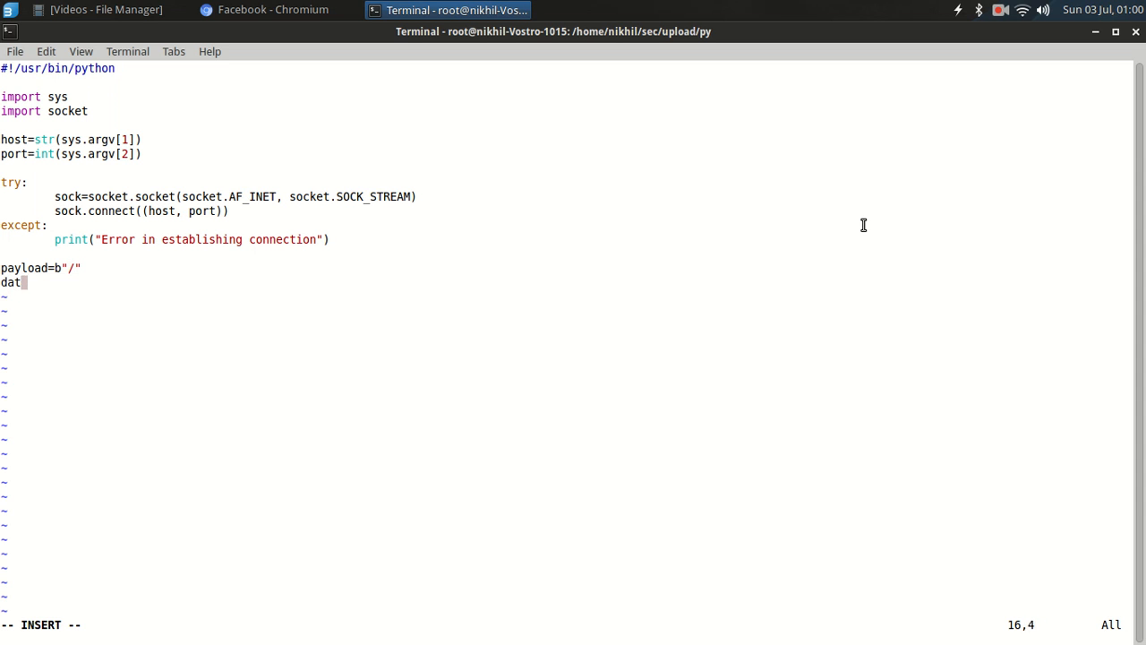
text(a='')
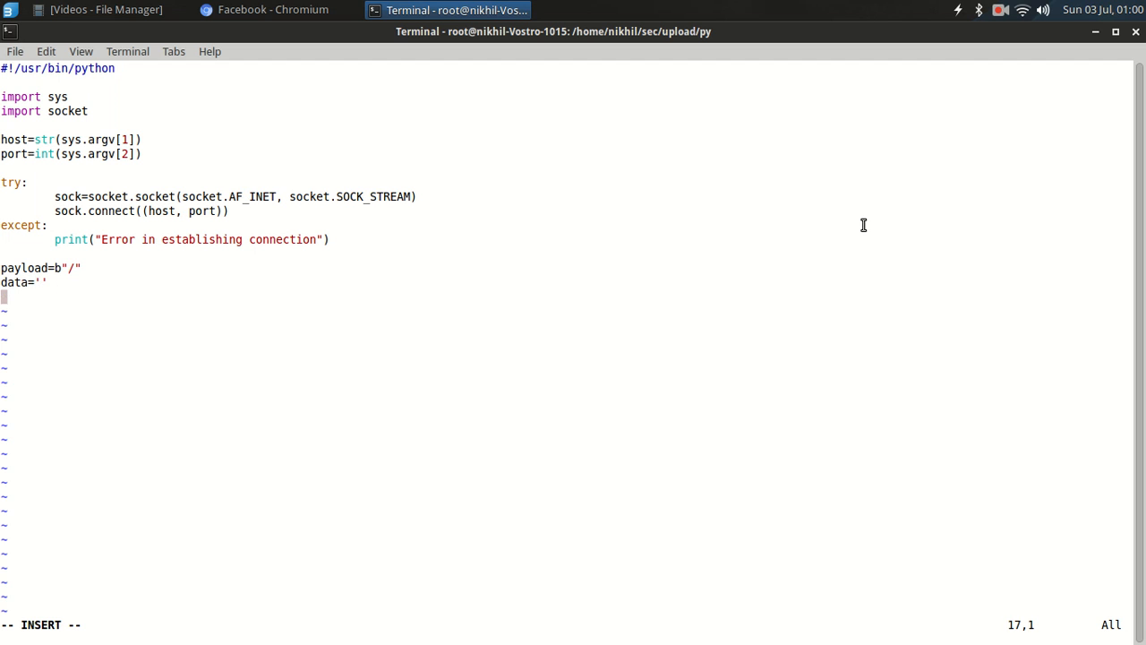
text(try:)
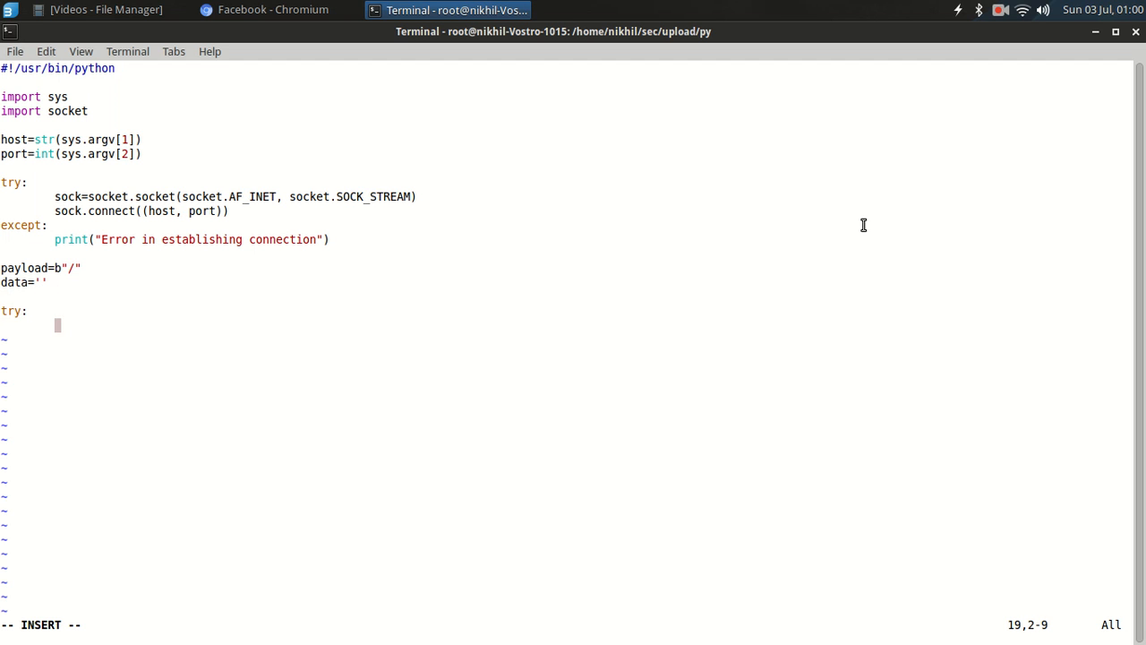
text(sock.senda)
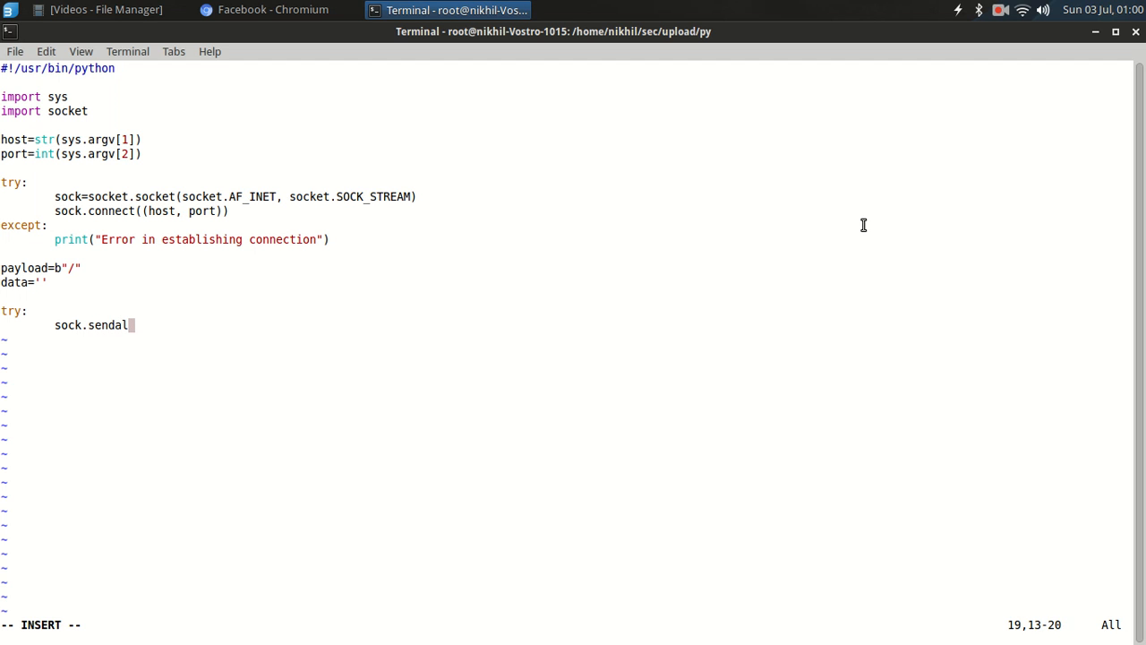
text(l)
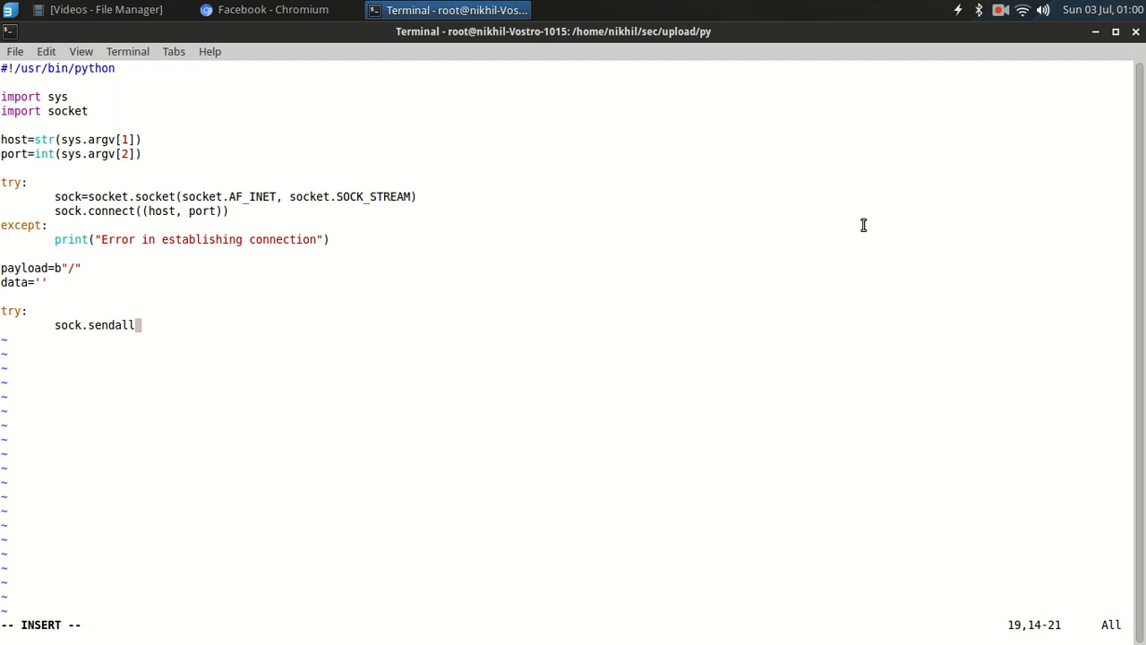
text((payload)
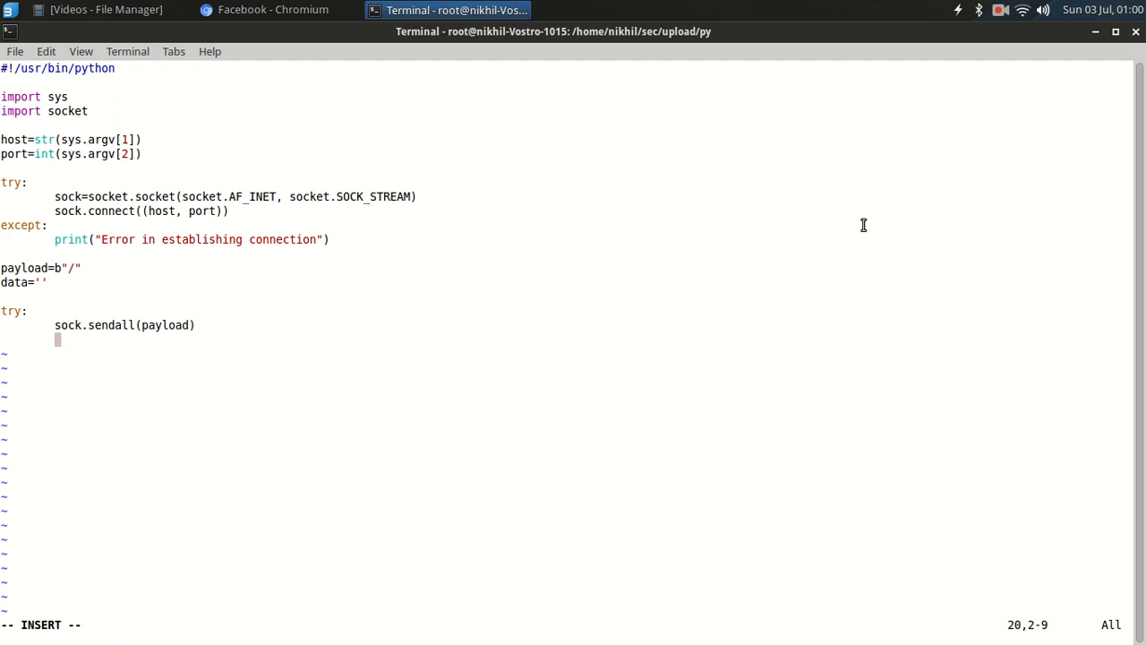
Step: Read the response into data with sock.recvfrom(1024)
text(data=)
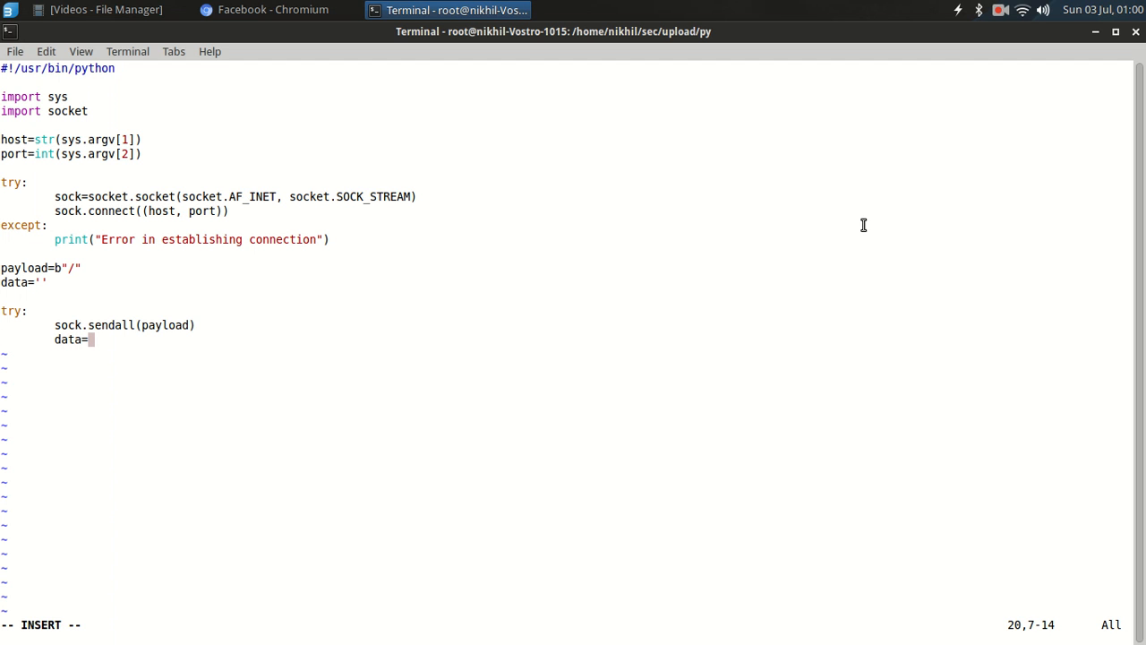
text(sock.)
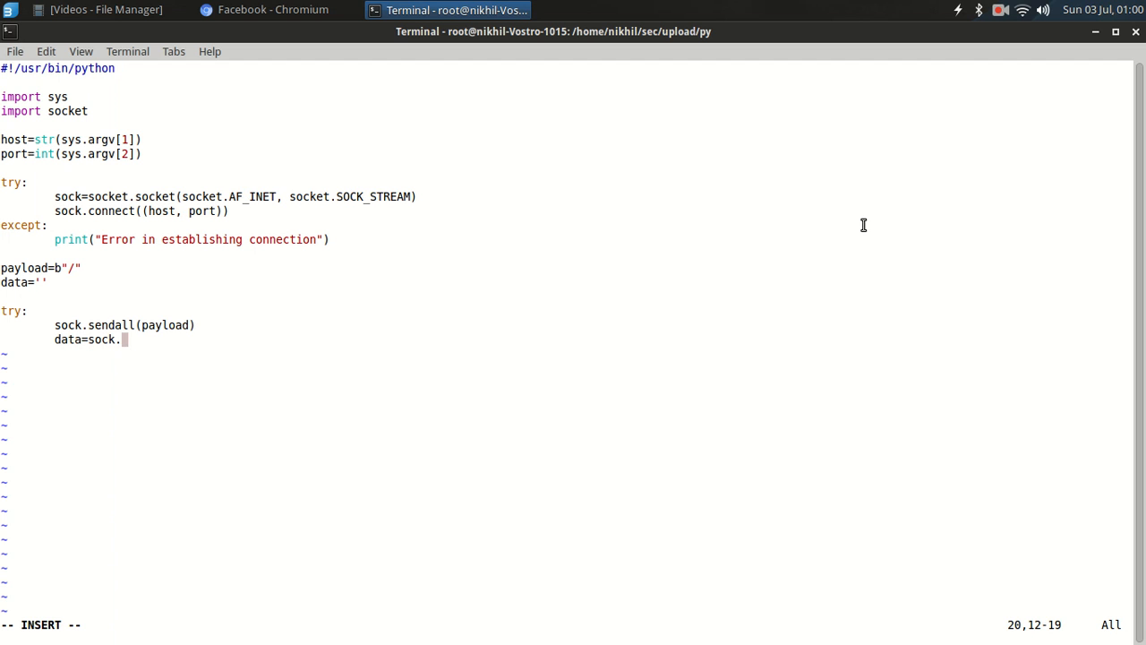
text(recvfrom)
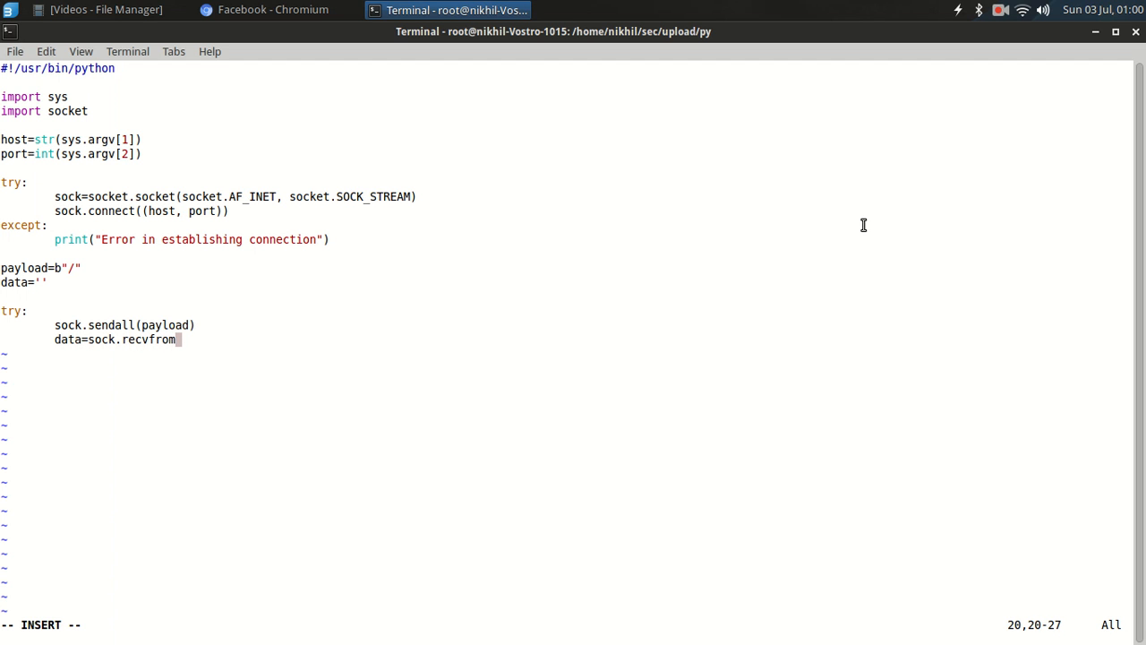
text((1024)
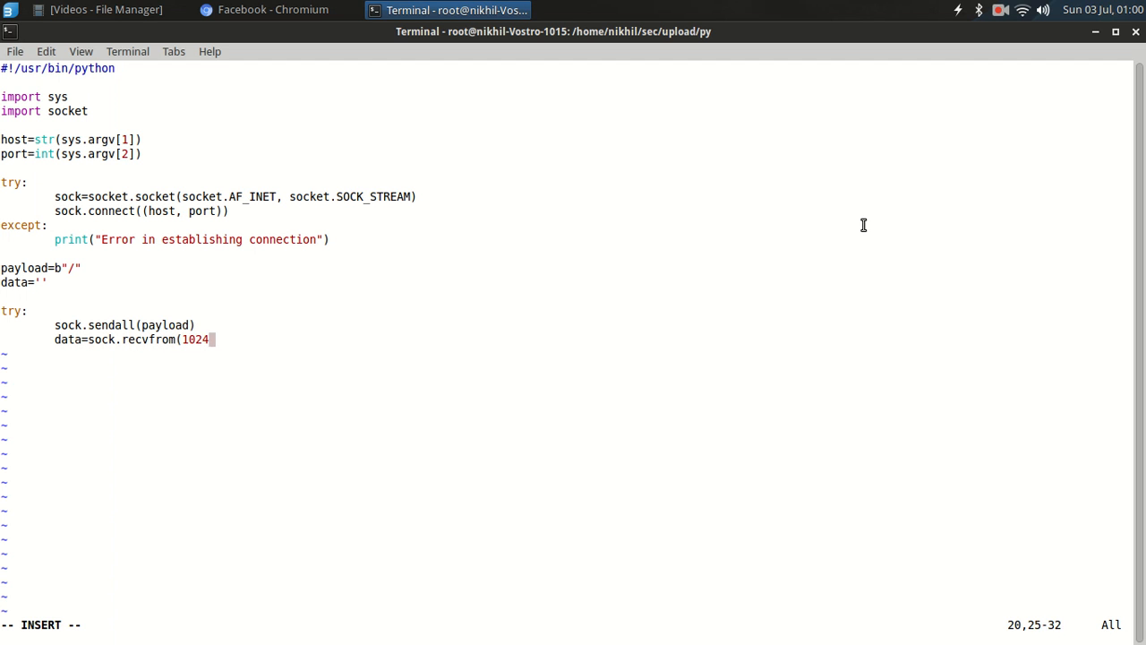
text())
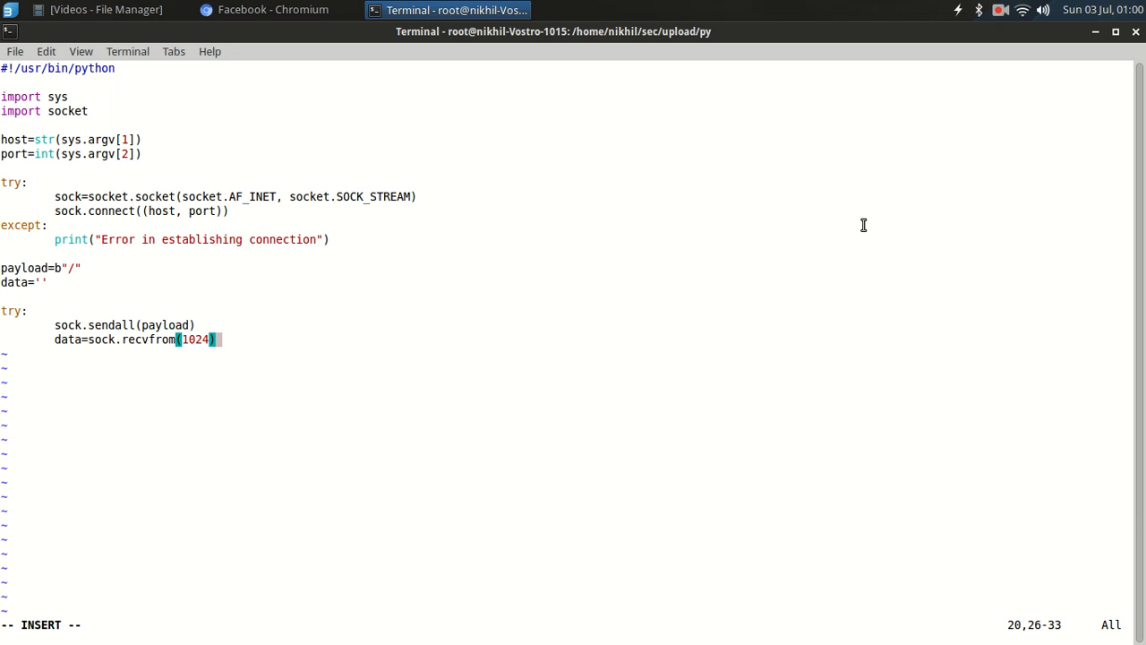
Step: Add an except clause printing "Error occurred"
text(ex)
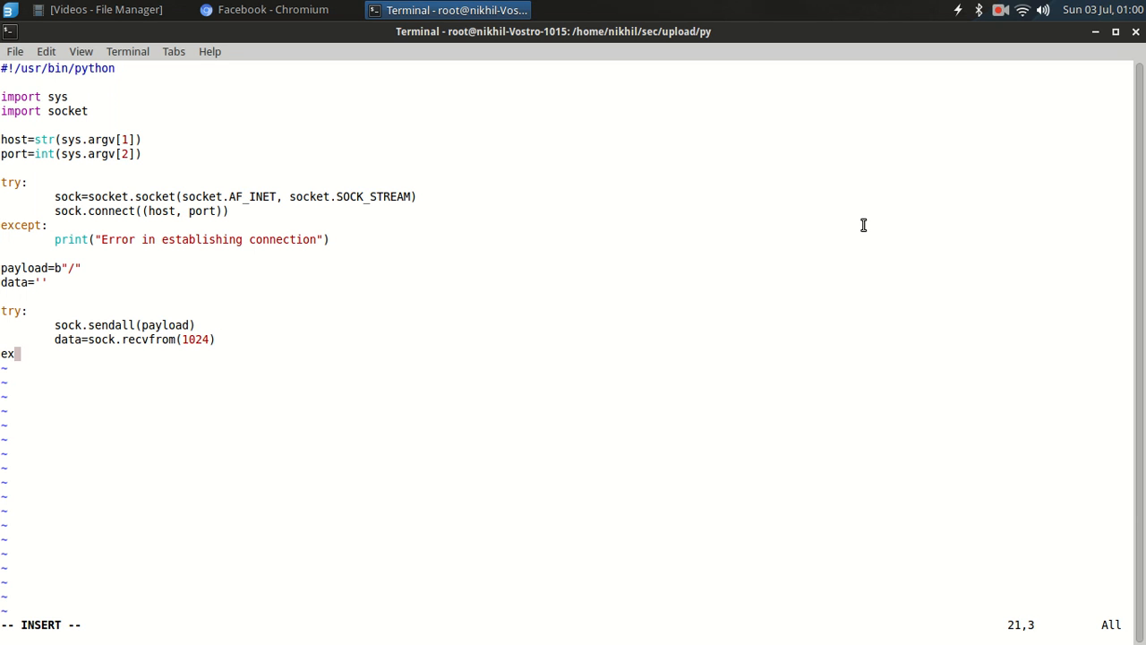
text(cept:)
text(print)
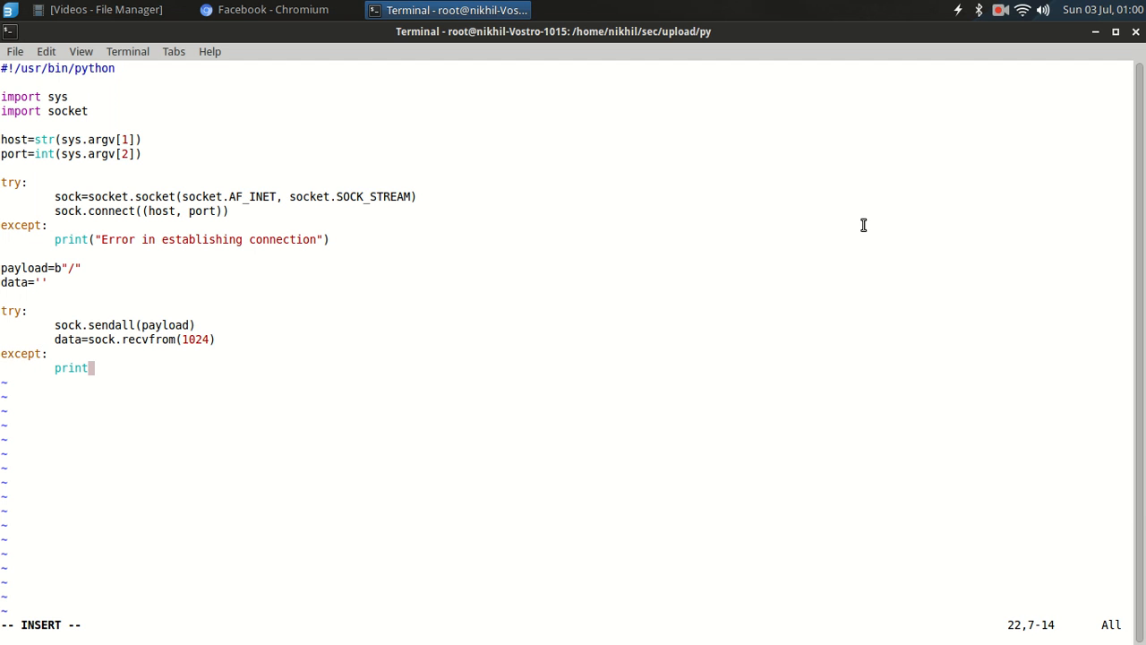
text(("Error)
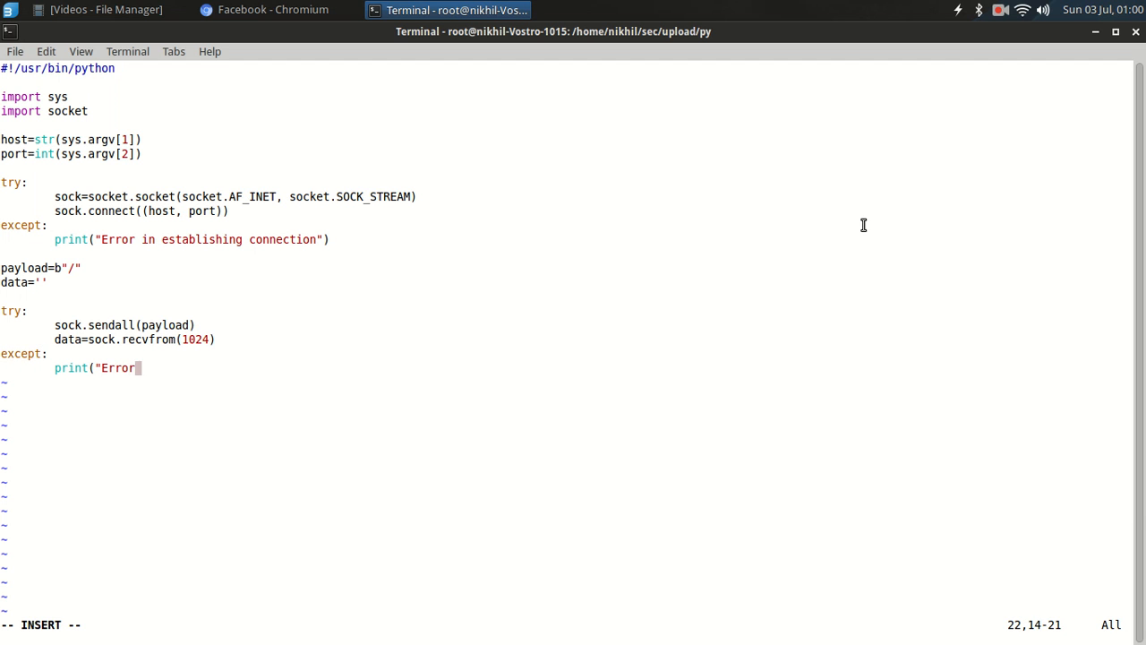
text(occ)
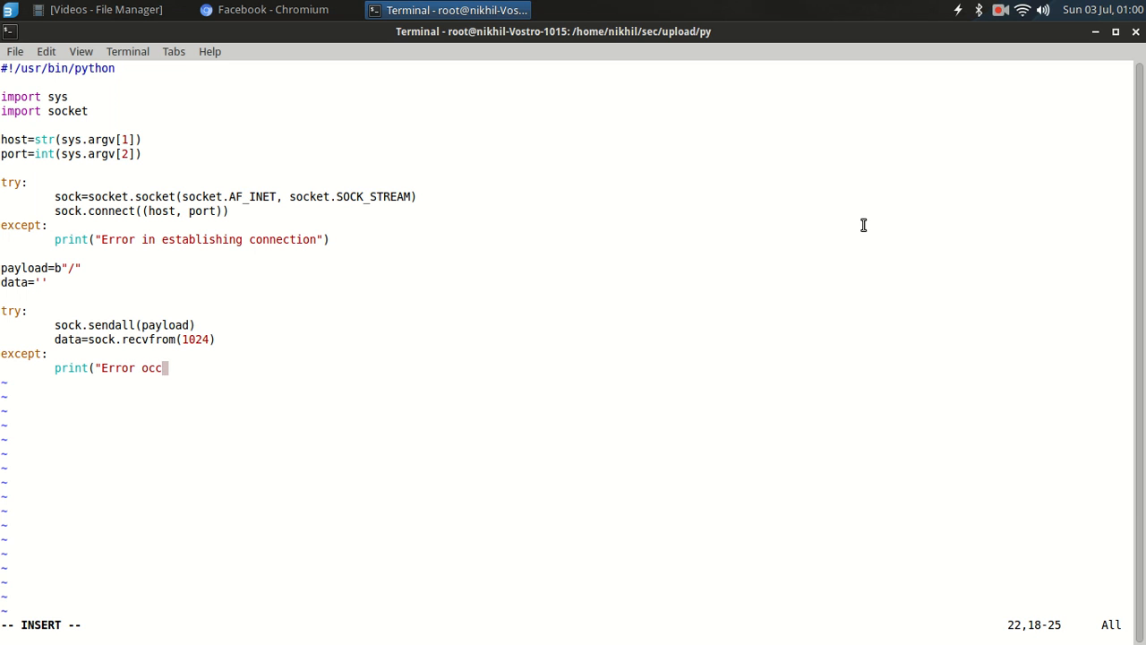
text(ured")
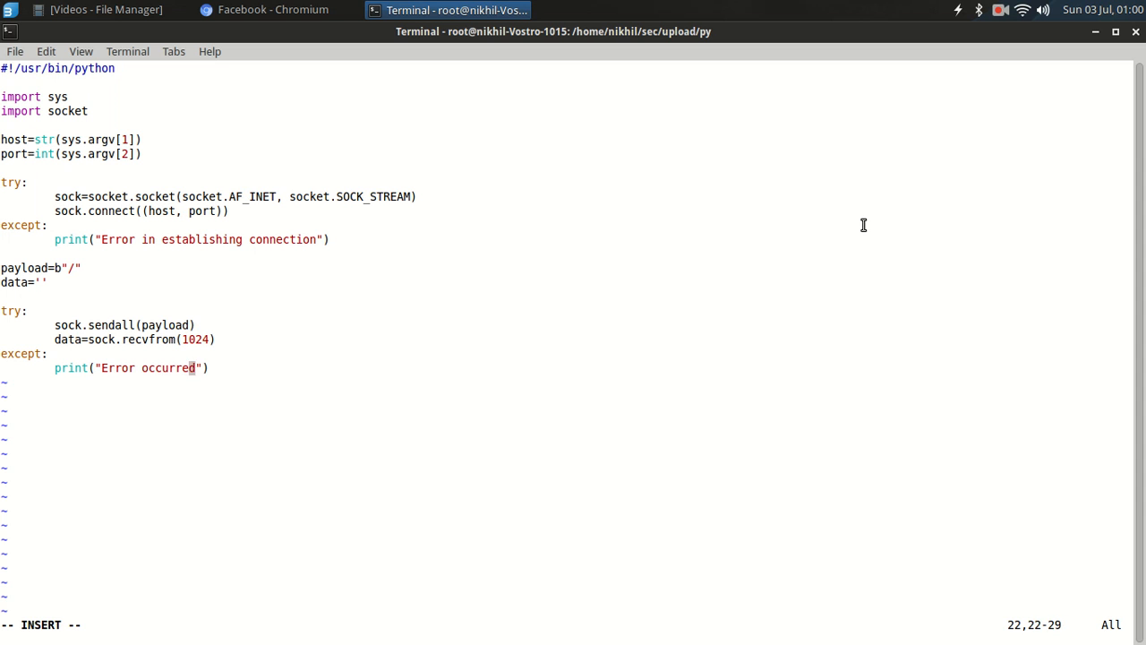
key(Return)
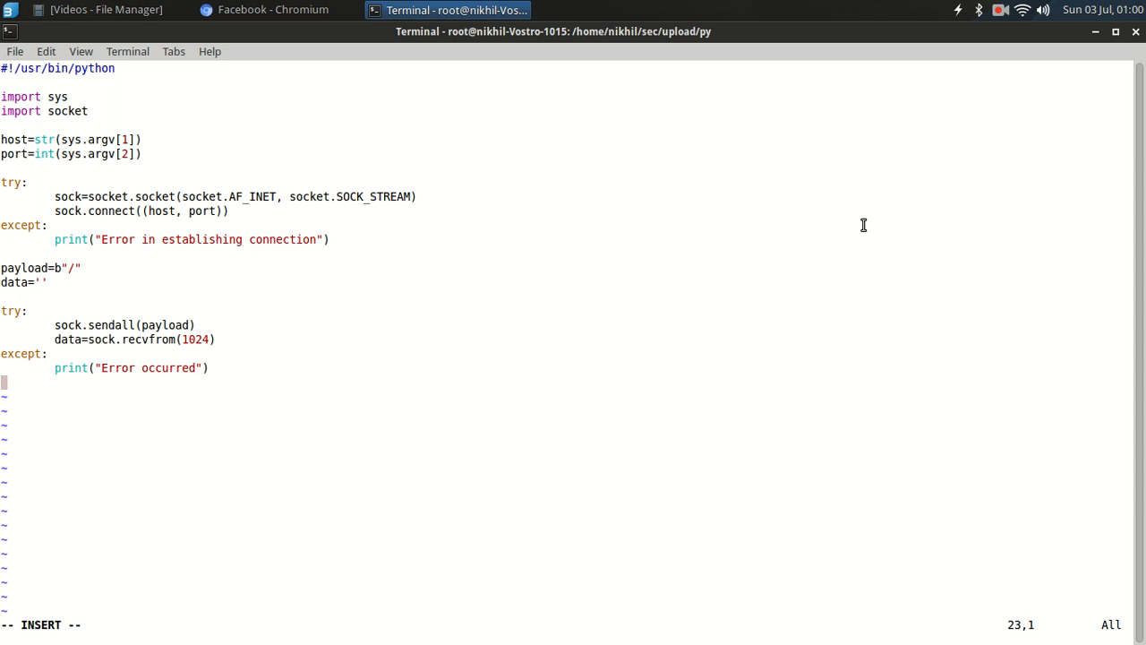
Step: Add a finally block with sock.close() and a final print(data) line
text(finally:)
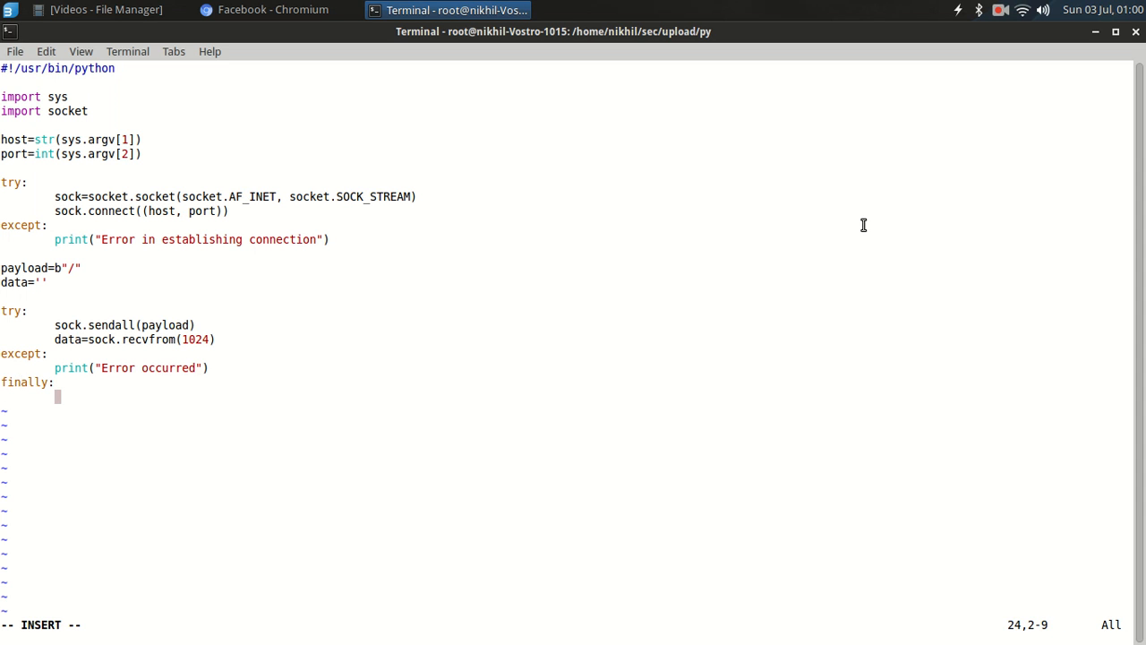
text(s)
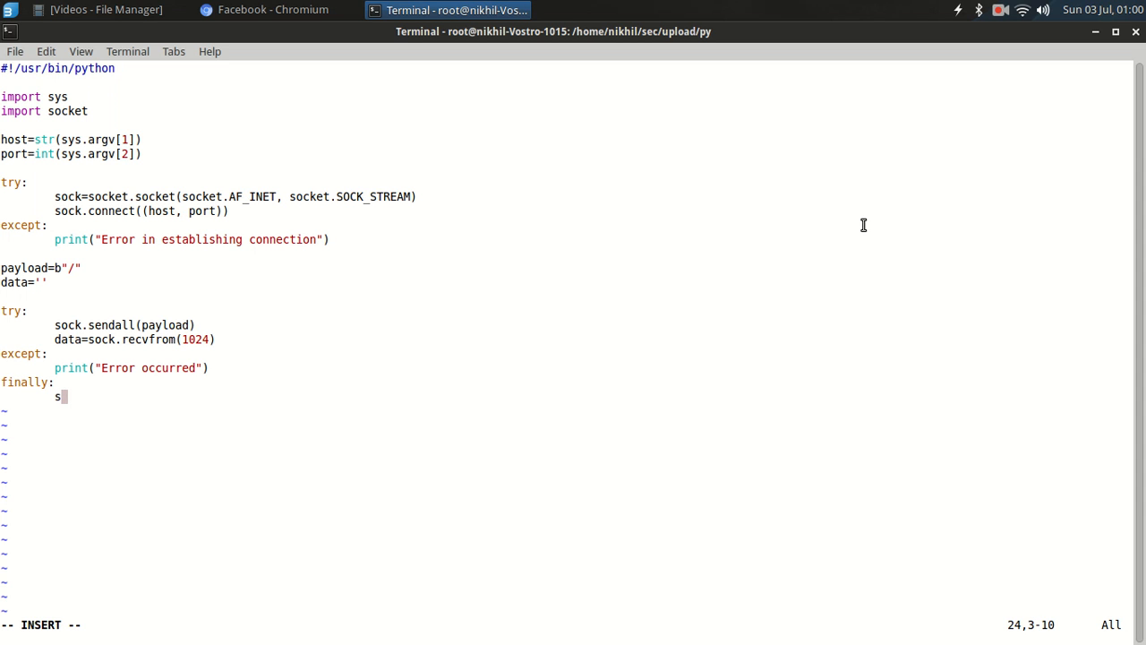
text(ock.close()
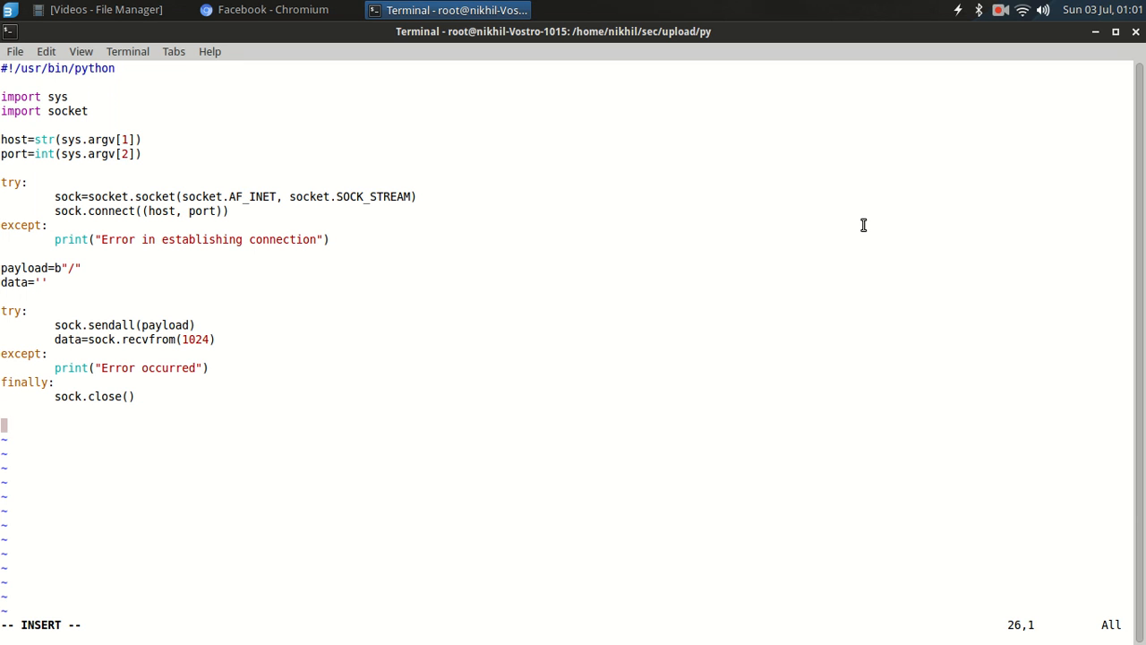
text(pri)
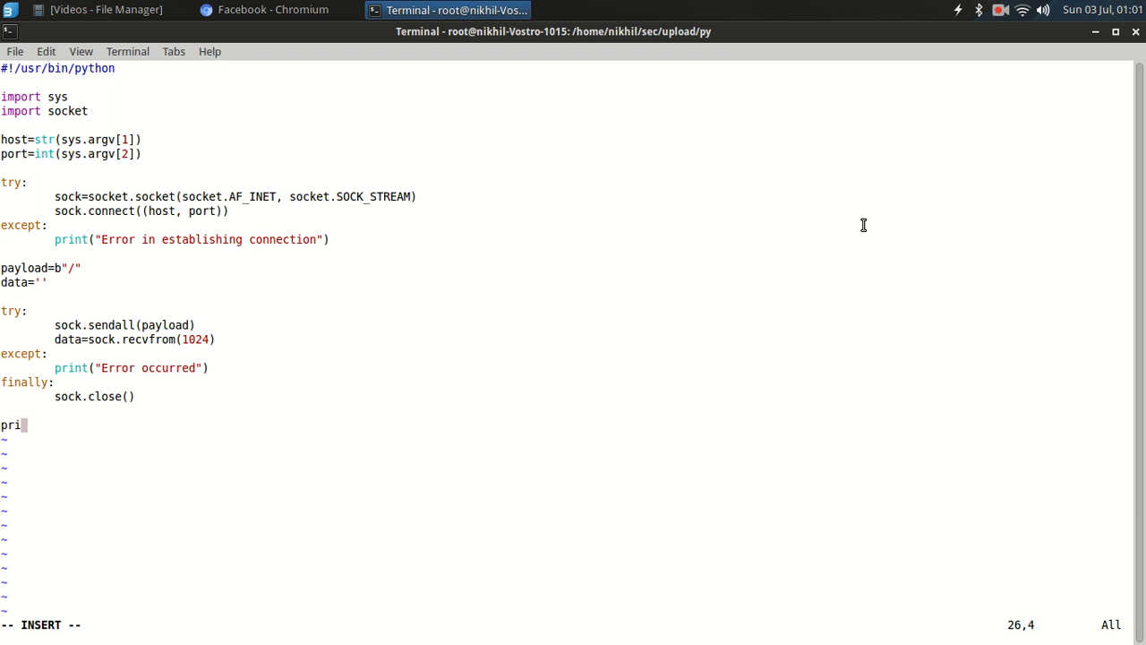
text(nt data)
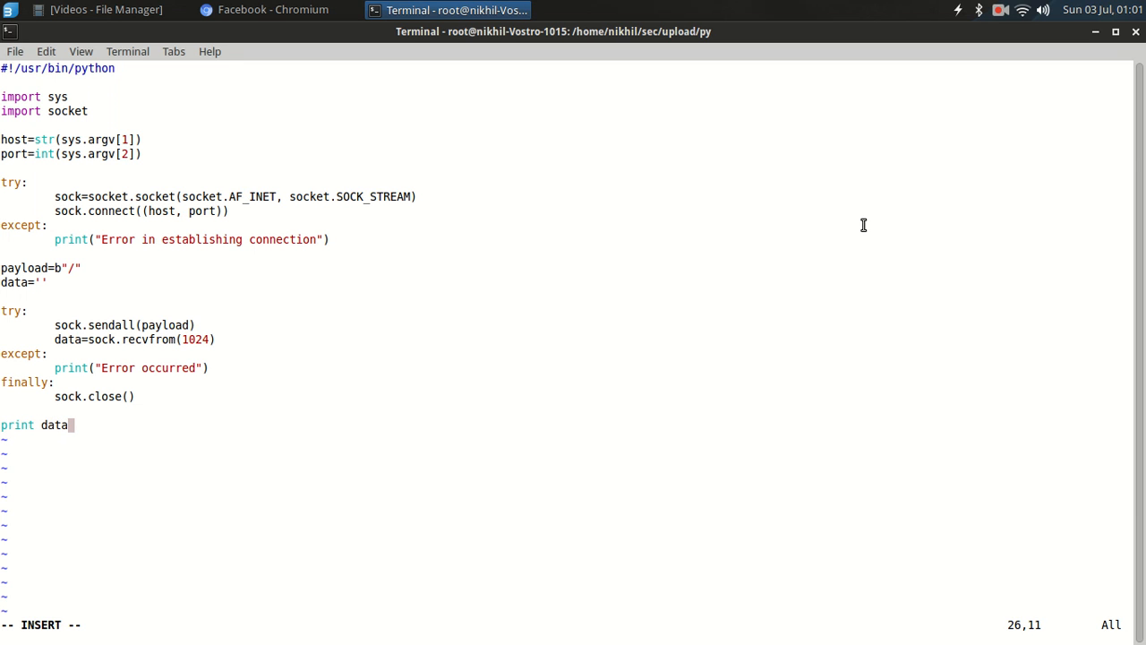
key(Left)
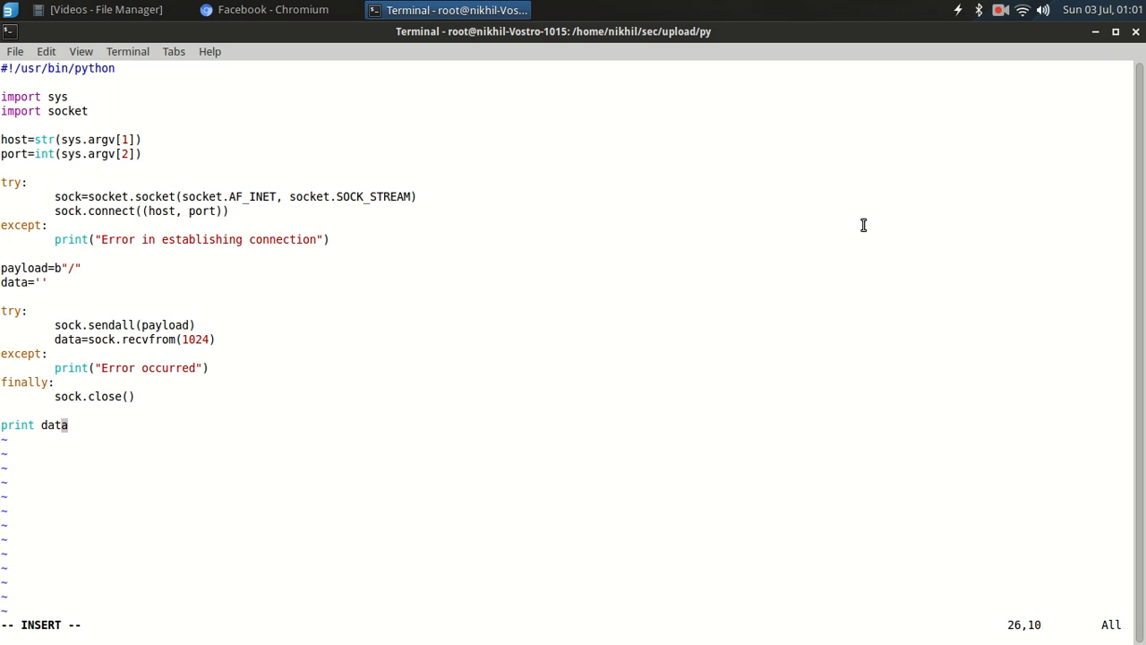
text(()
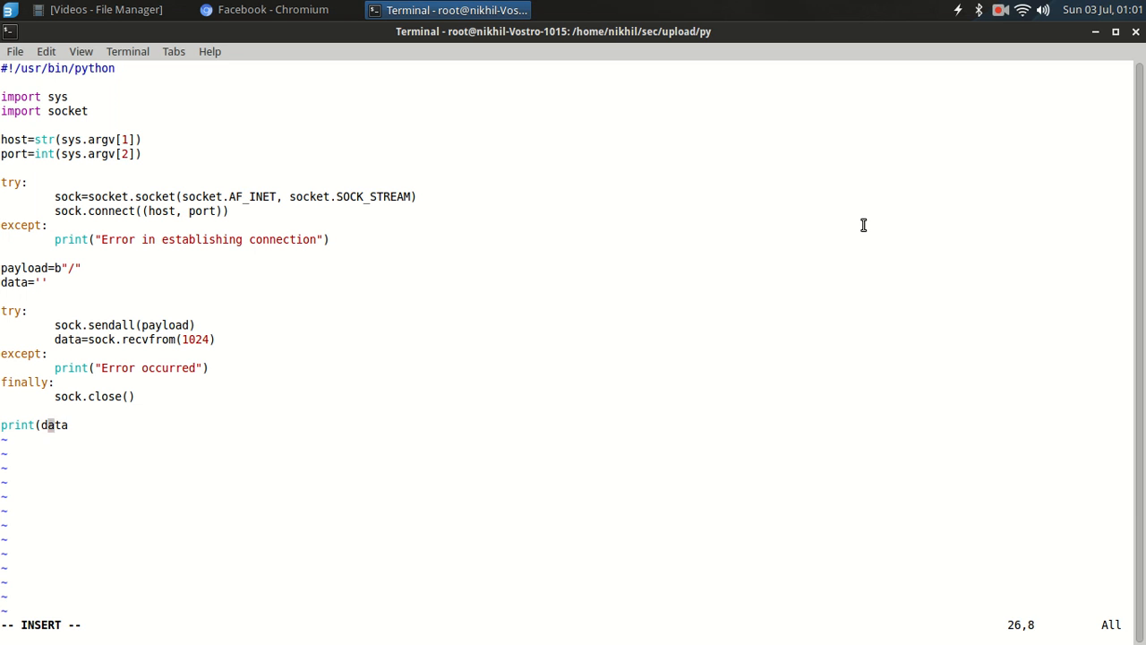
text())
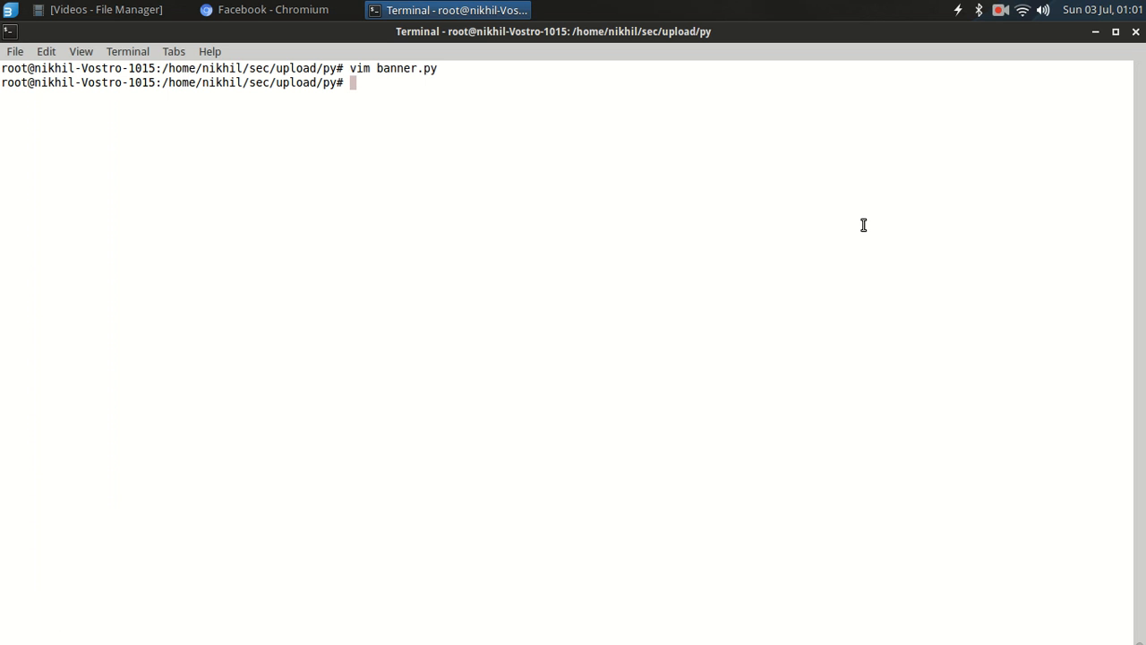
Step: Make banner.py executable and run it against 192.168.1.1 port 23, marking the raw byte output
text(chmod +x banner.py)
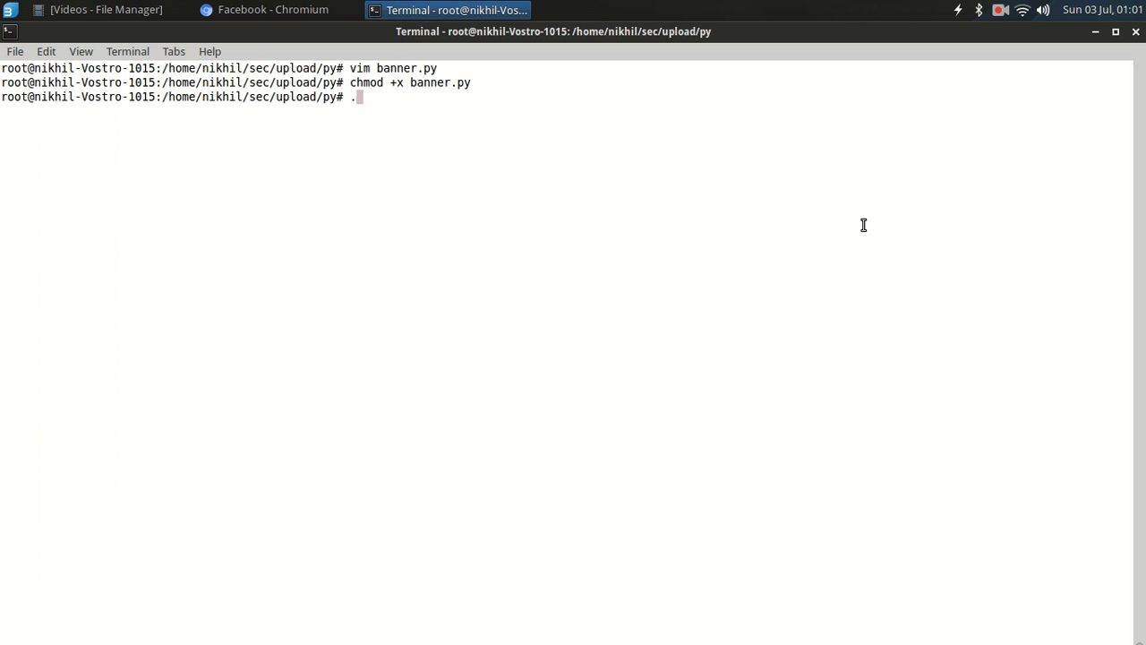
text(/banner.py)
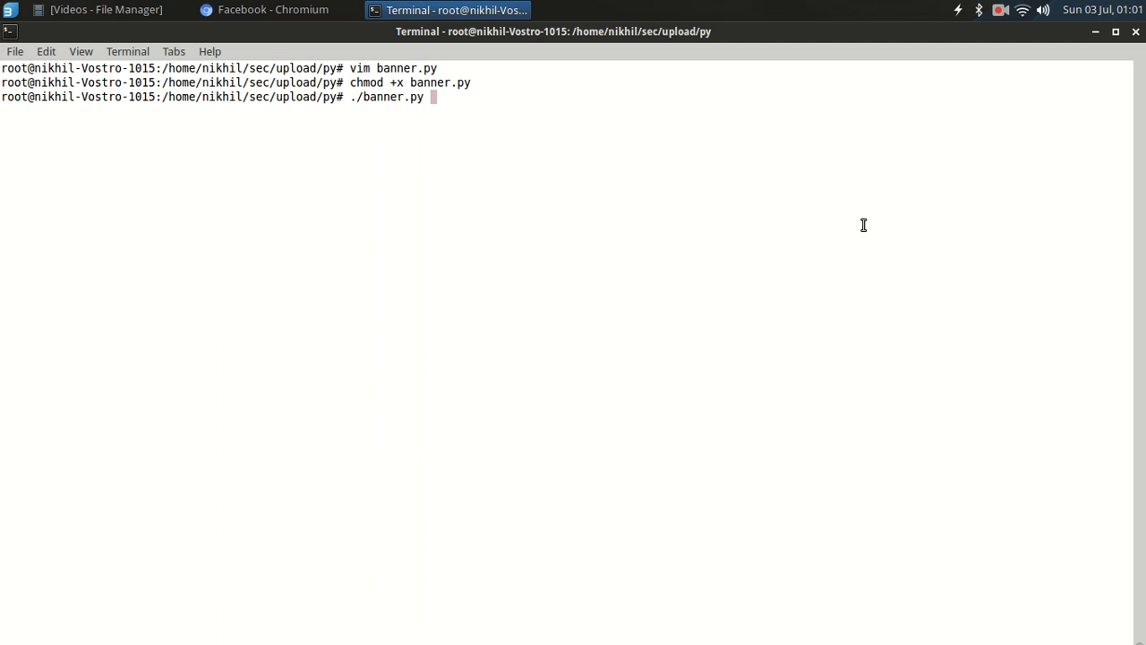
text(192.1)
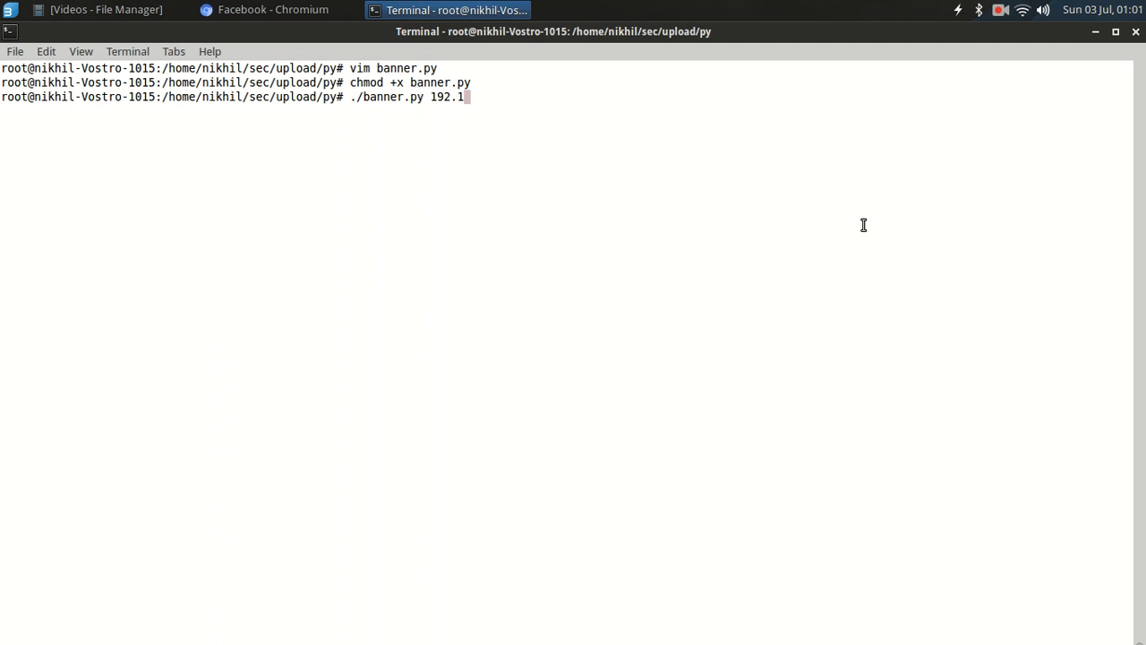
text(68.1.1 23)
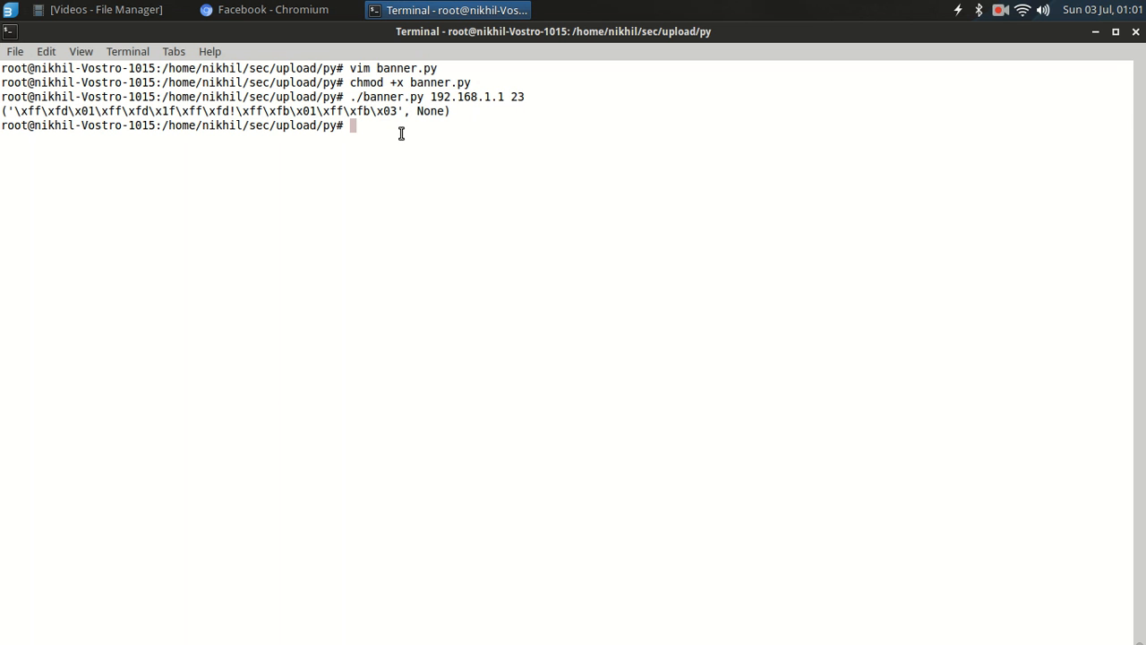
mouse_move(11, 111)
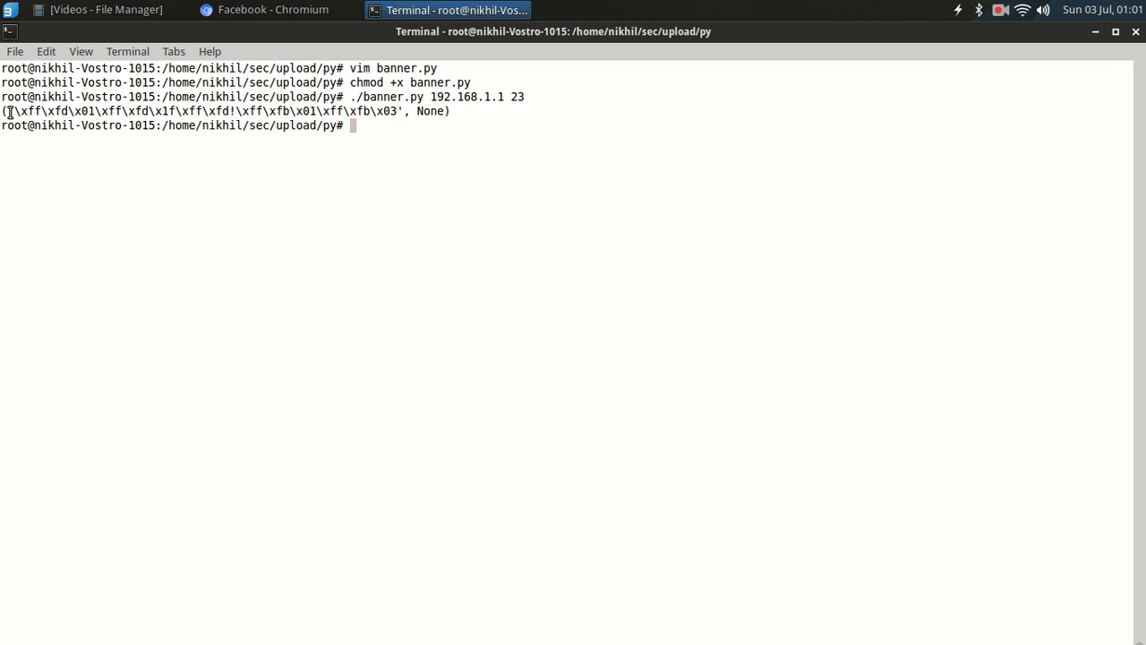
drag(8, 111, 408, 111)
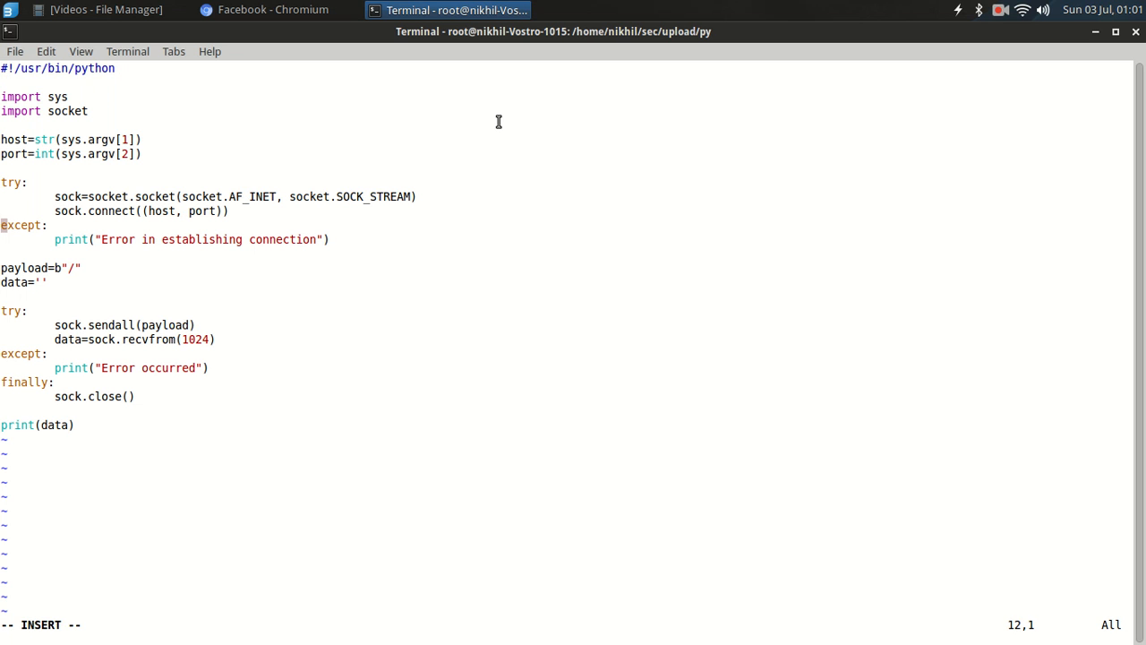
Step: Replace the final print with a 'for d in data:' loop printing each item
text(ip)
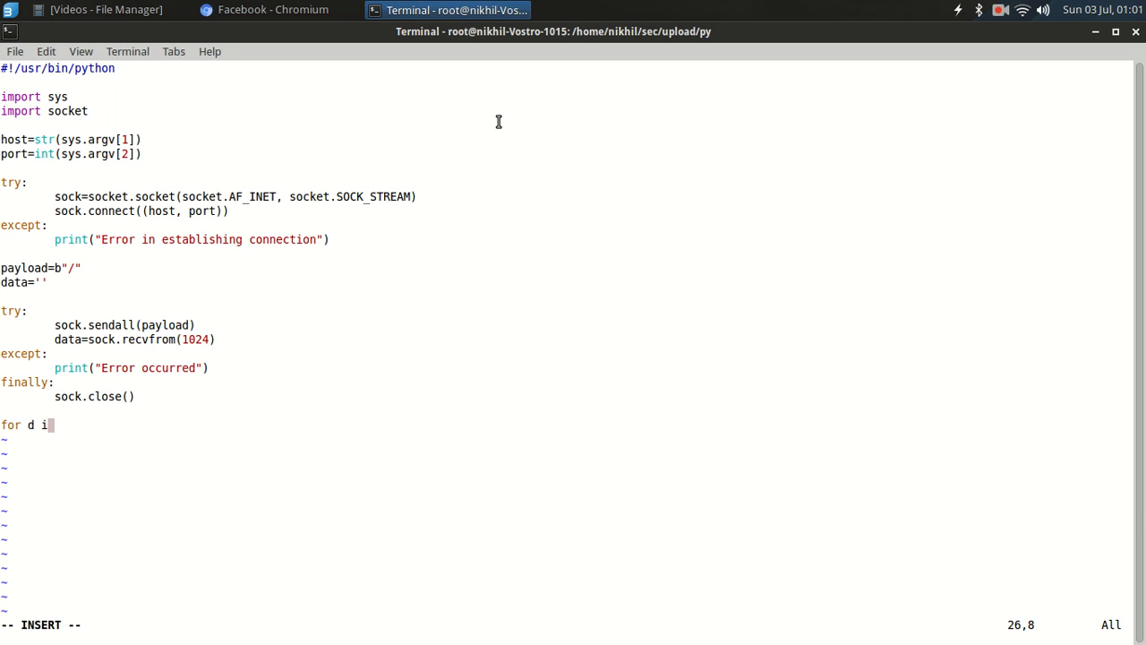
text(n data:)
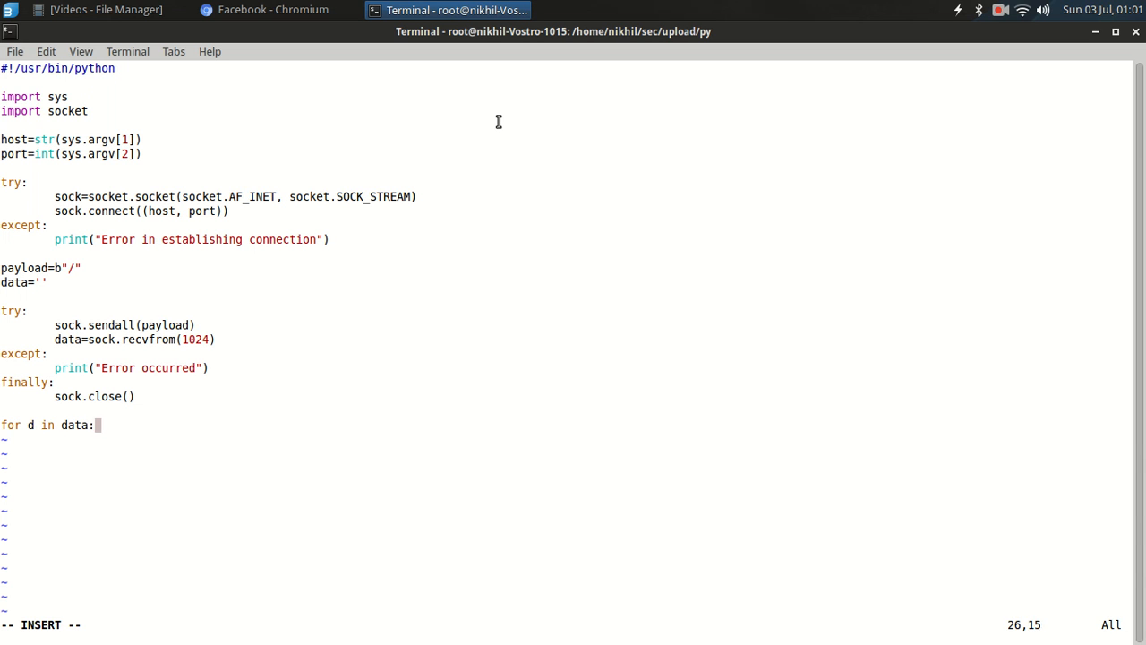
text(print d)
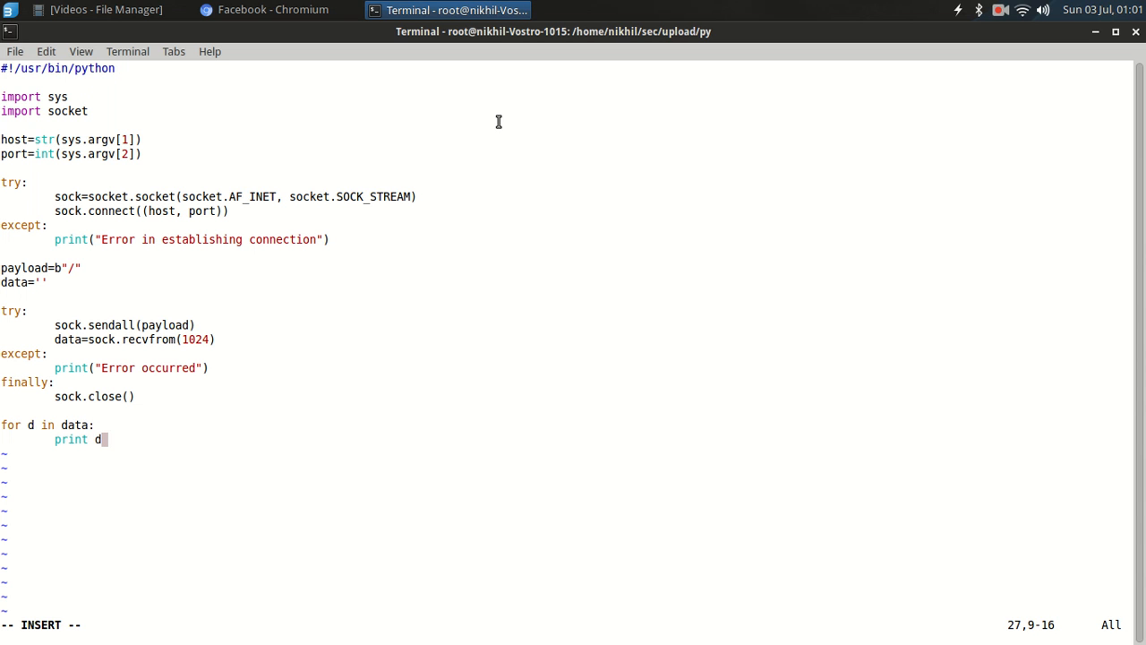
text((data)
text(./banner.py 1)
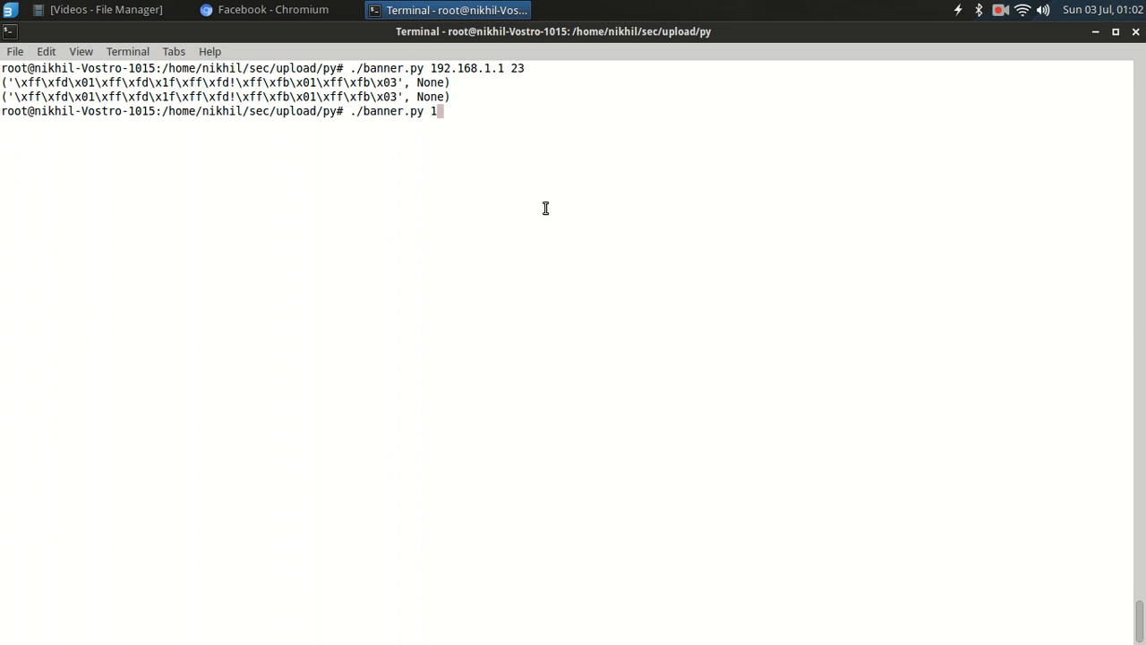
Step: Run ./banner.py 172.35.9.1 21 to grab the vsFTPd banner
text(72.35.9.1 21)
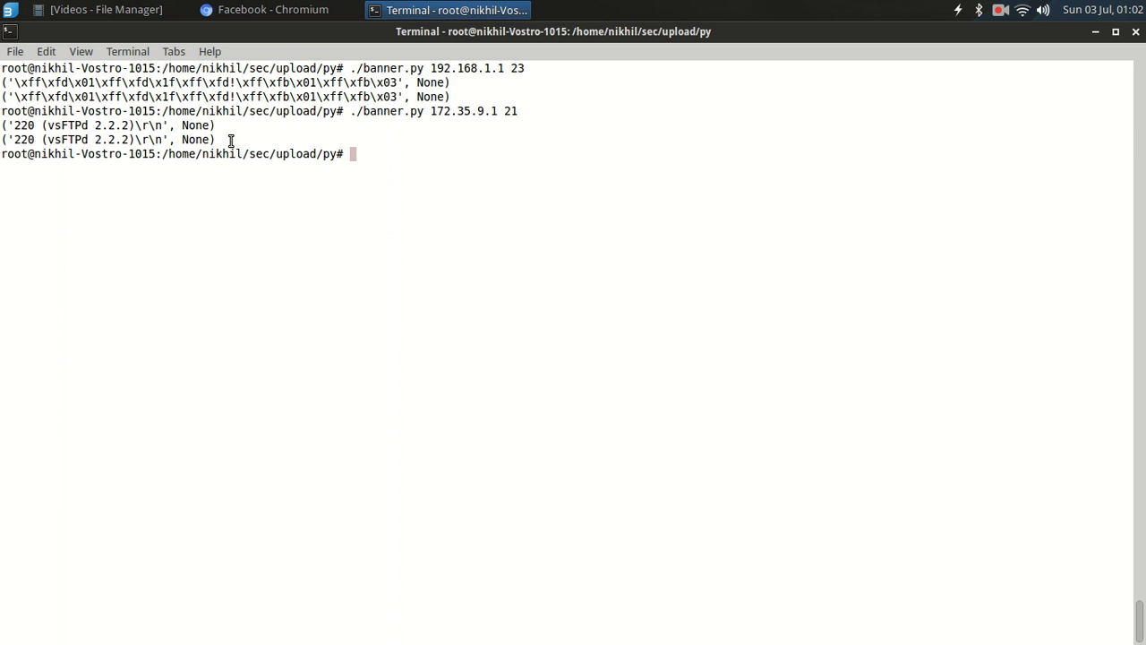
text(./banner.py 172.35.9.1 21)
text(fo)
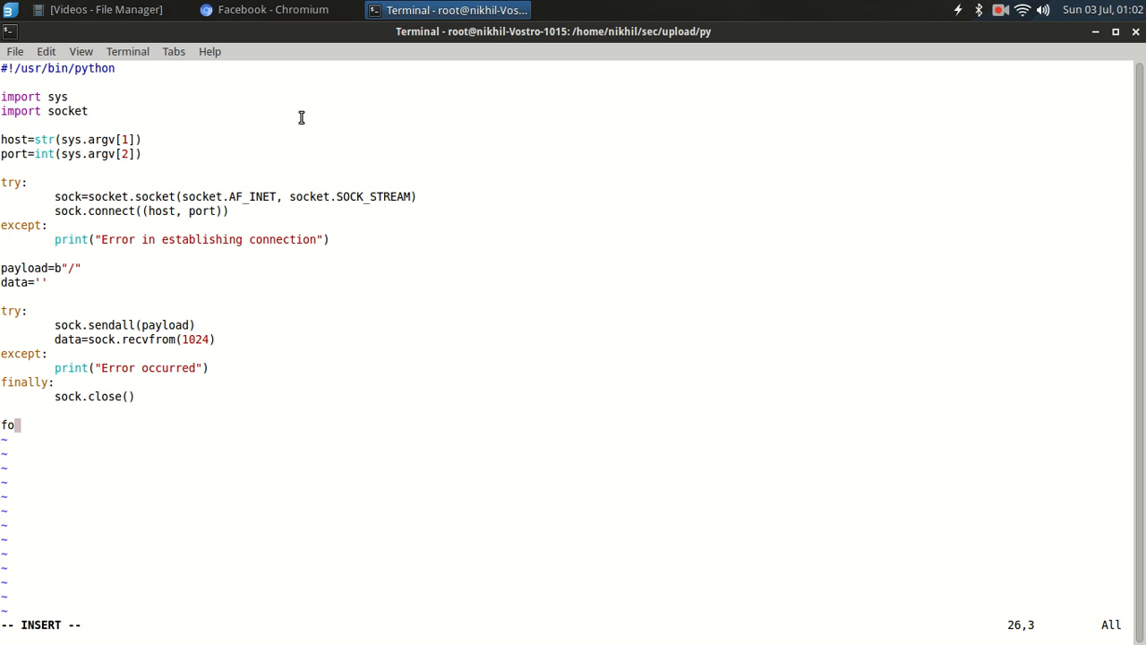
Step: Restore a single print(data) as the script's last line in place of the loop
text(rint)
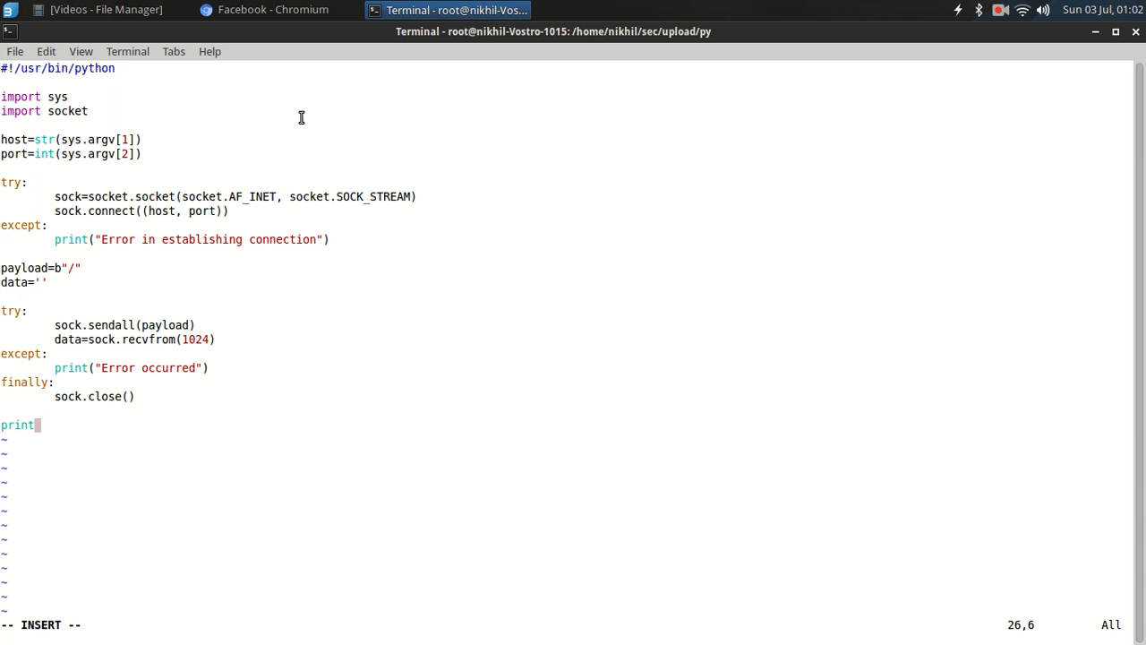
text((data))
text(./banner.py 172.35.9.1 21)
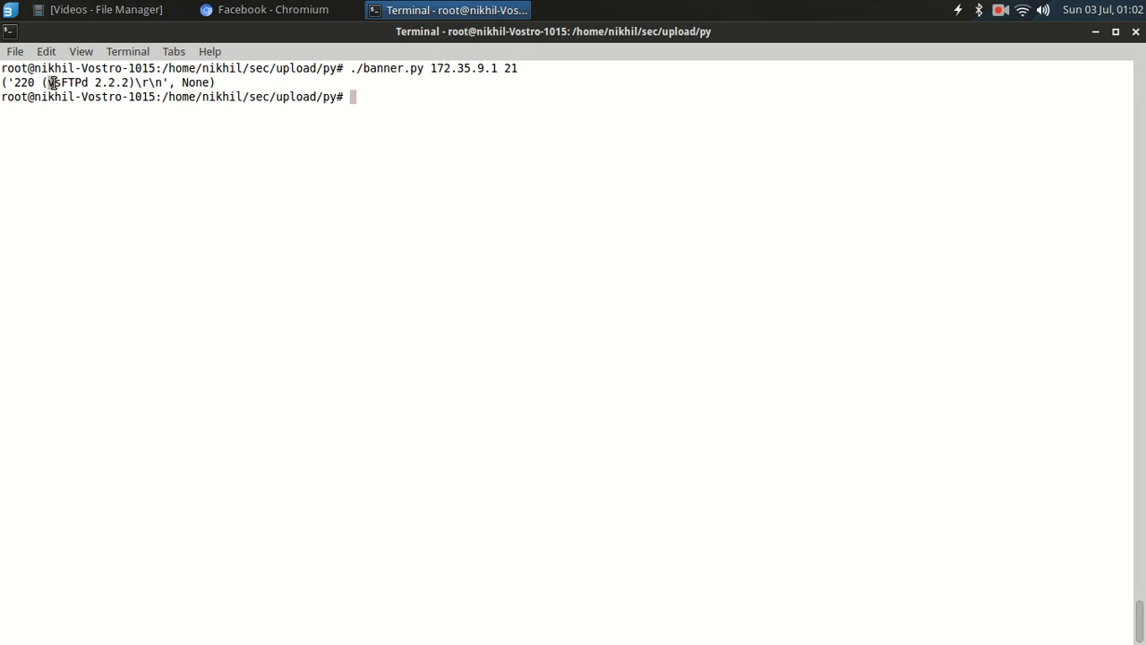
Step: Run ./banner.py against 172.35.9.1 and apsmeerut.com on port 21, getting the 220 Microsoft FTP Service banner
double_click(63, 83)
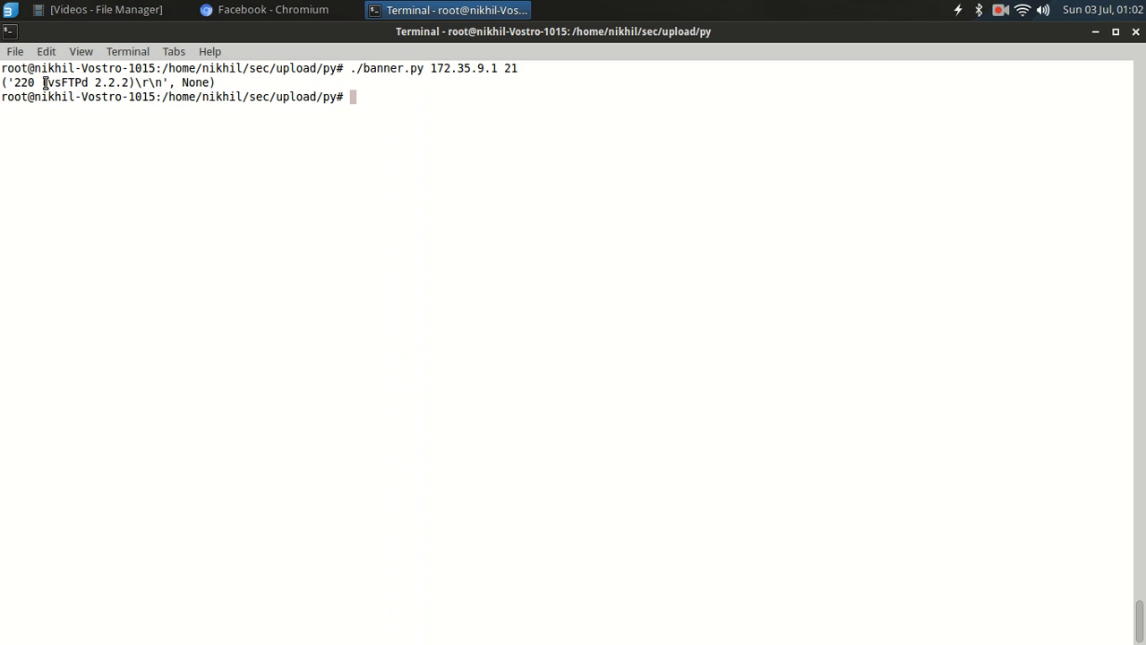
mouse_move(247, 75)
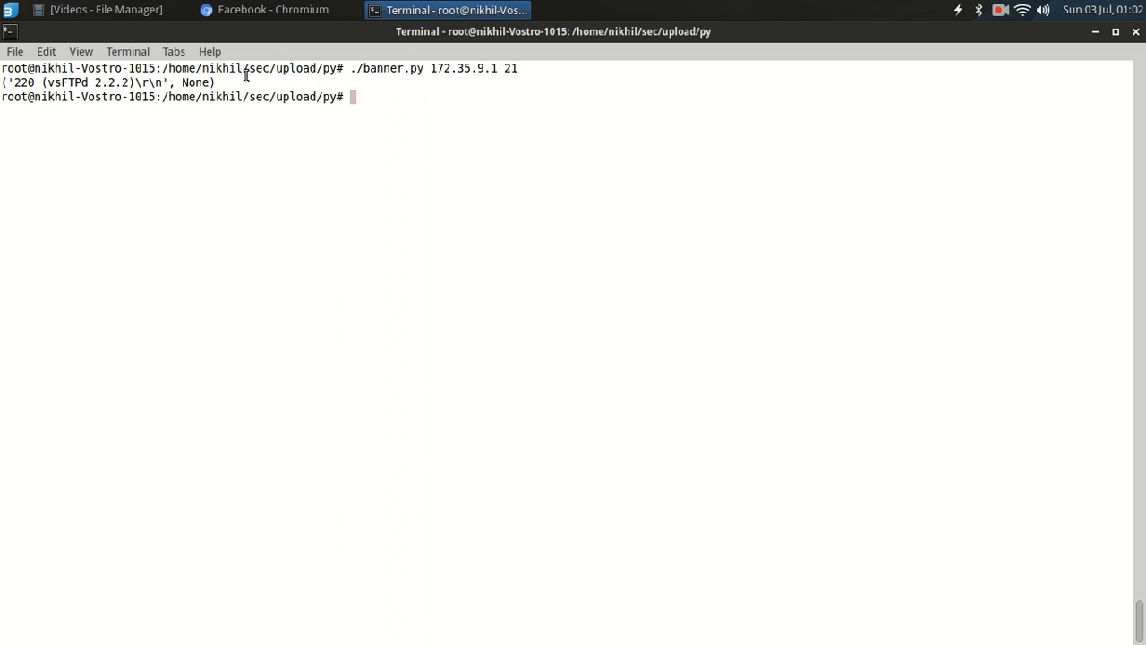
text(./banner.py 172.35.9.1 2)
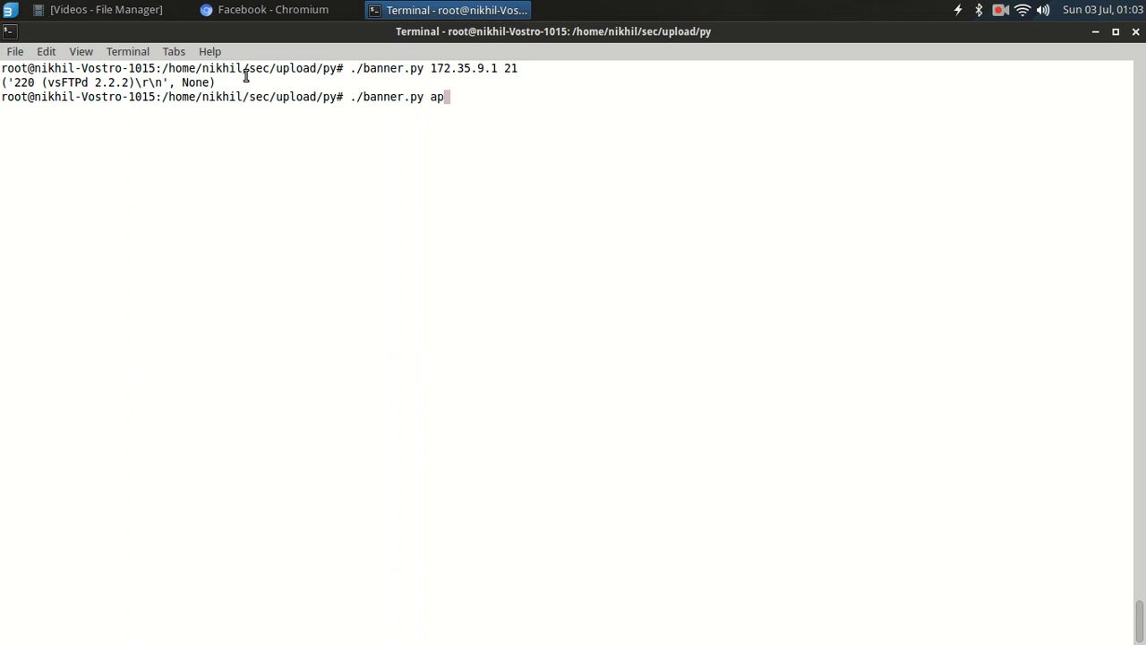
text(smeerut.com 21)
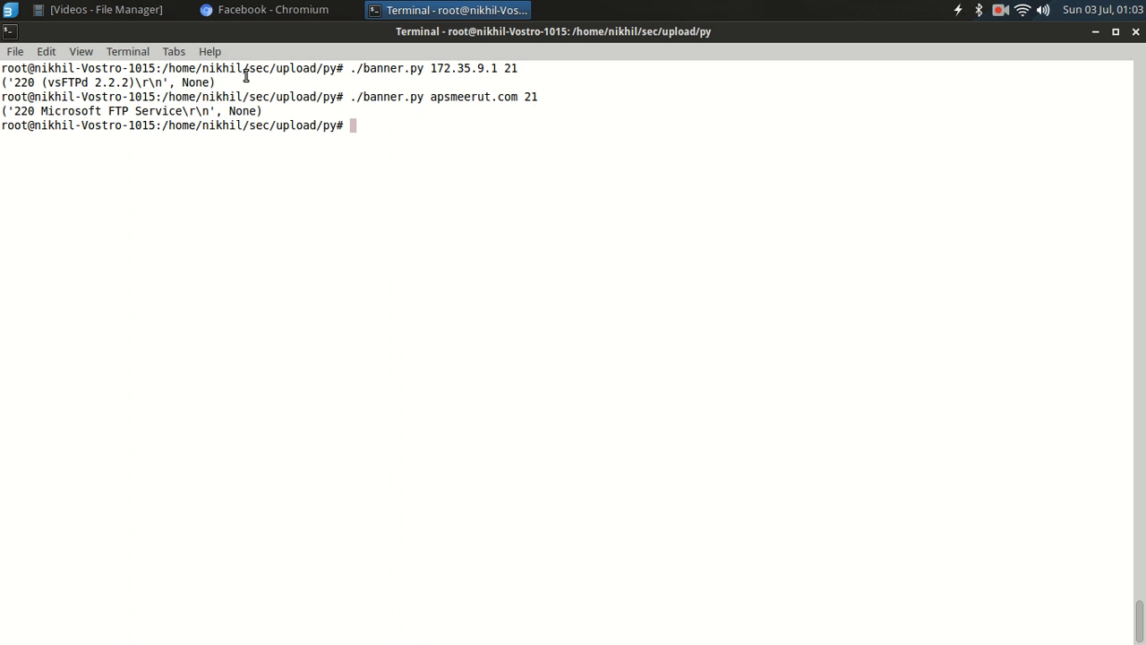
mouse_move(25, 111)
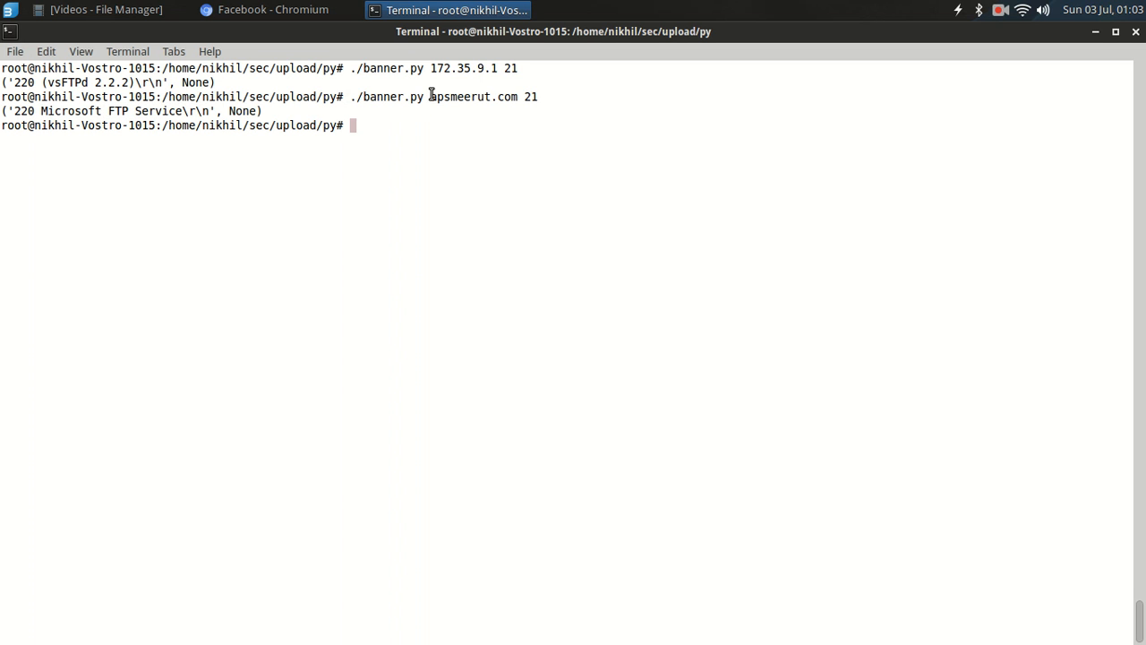
mouse_move(276, 113)
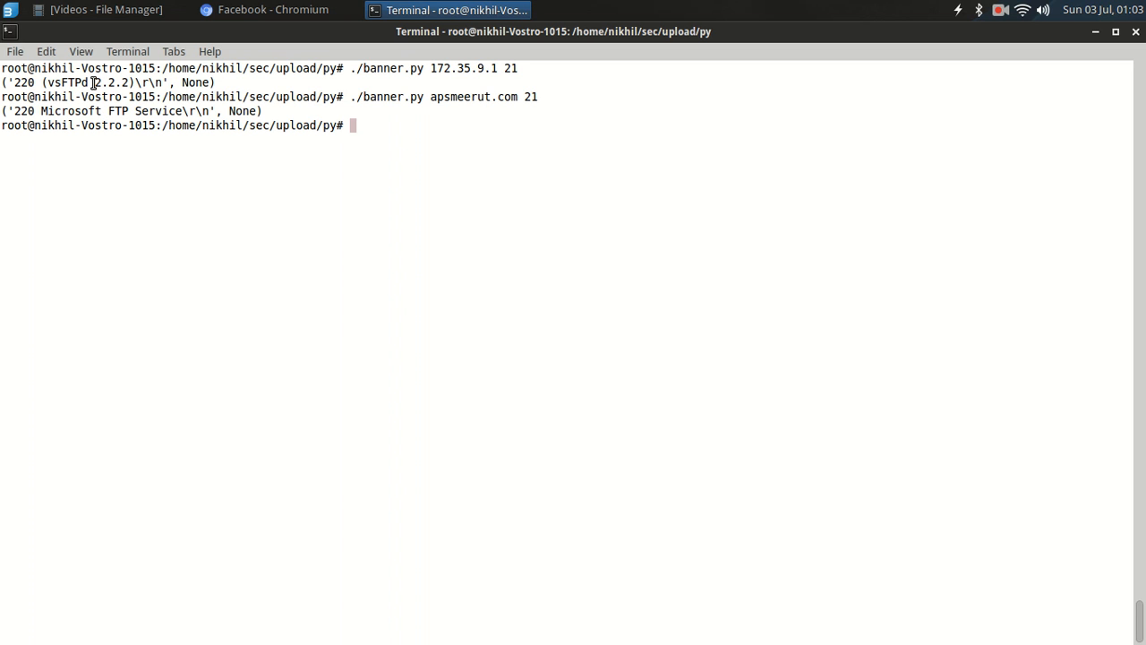
double_click(111, 82)
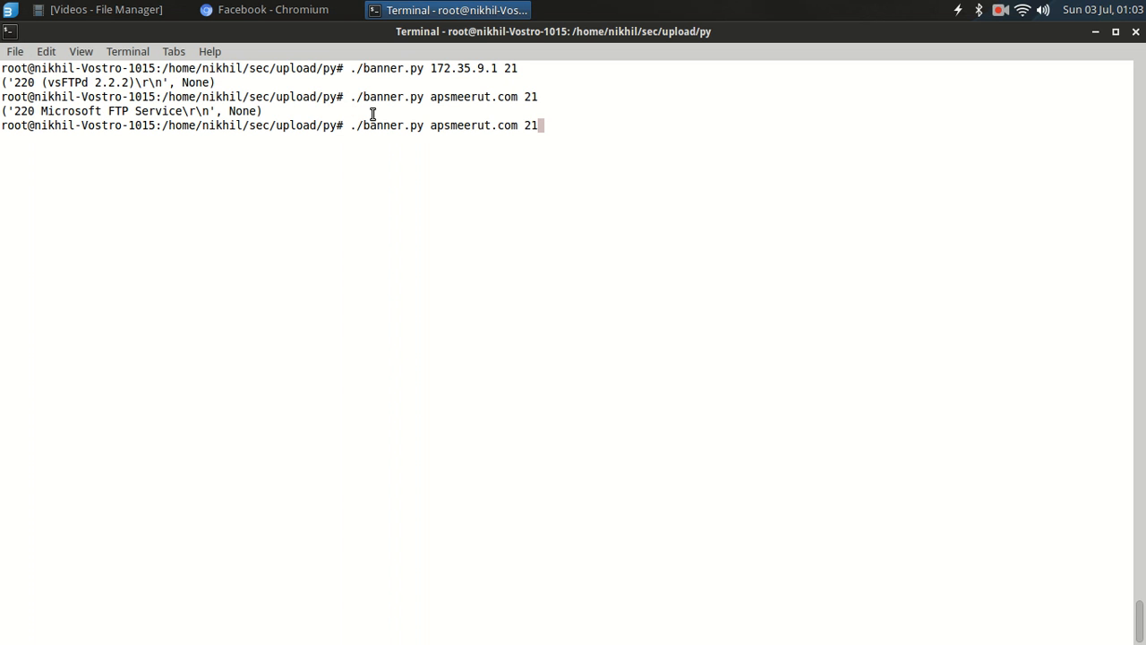
Step: Run the recalled banner command against apsmeerut.com port 80, getting HTTP/1.1 400 Bad Request from Microsoft-HTTPAPI/2.0
text(80)
key(Return)
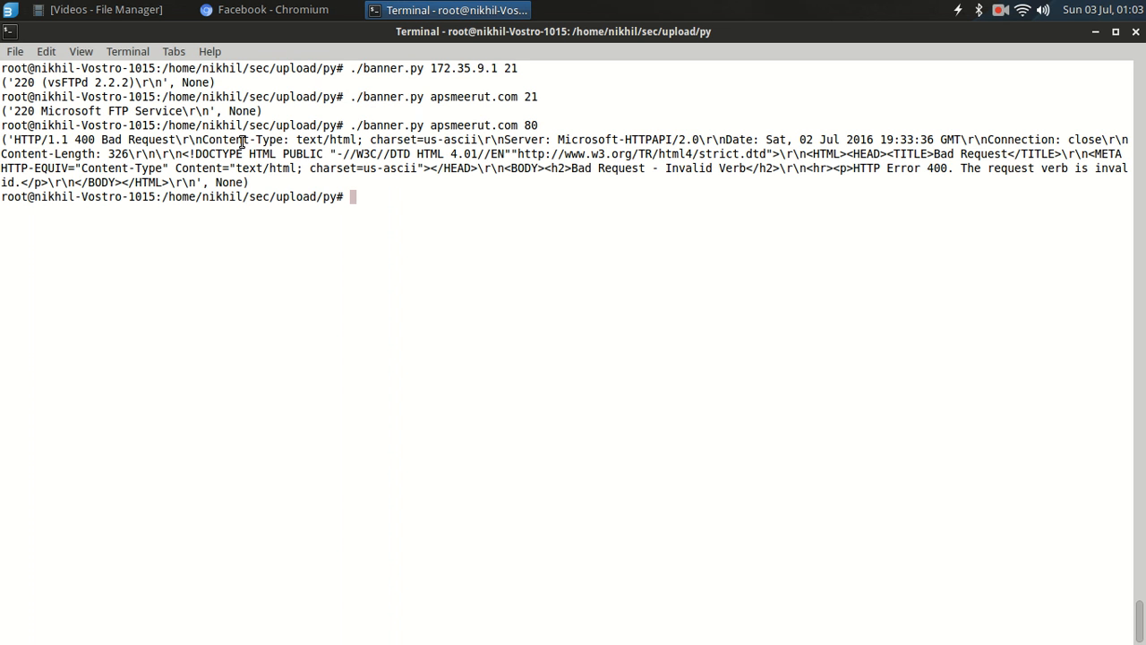
mouse_move(172, 144)
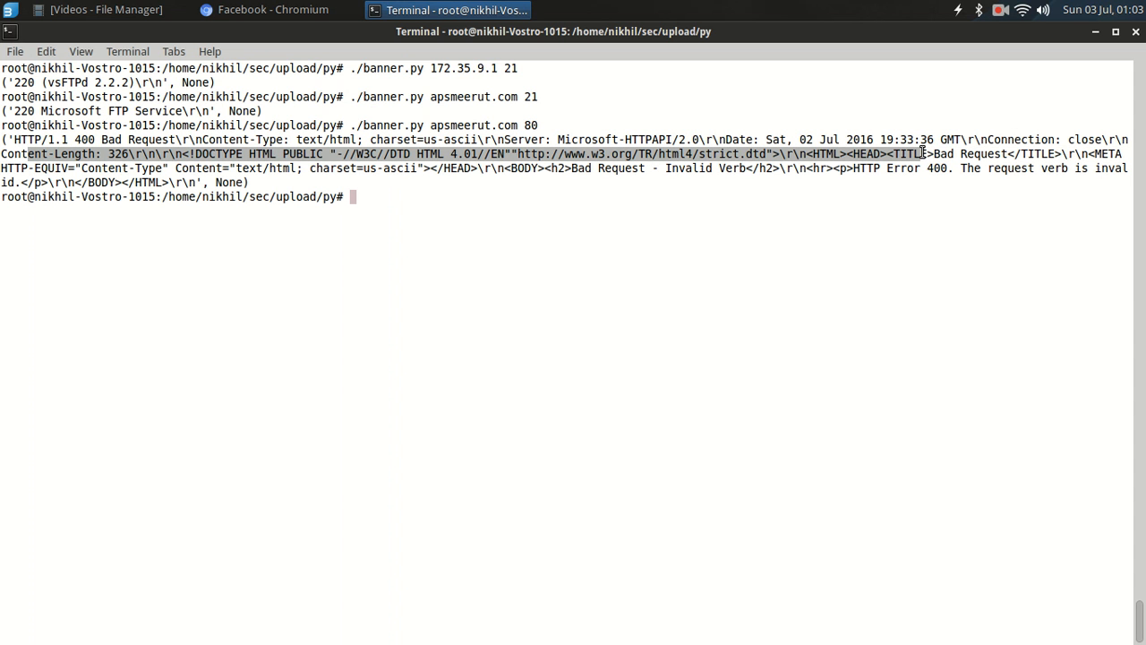
mouse_move(526, 179)
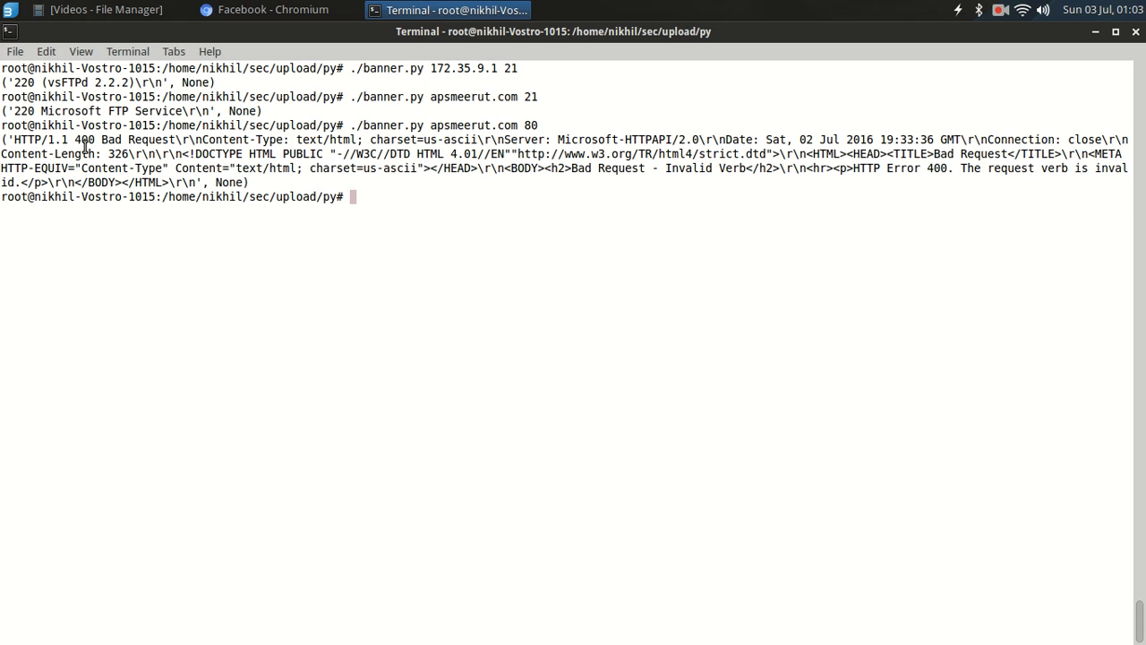
Step: Run ./banner.py apsmeerut.com 3306 and highlight the MySQL 5.1.73-community version in the banner output
text(./banner.py apsmeerut.com)
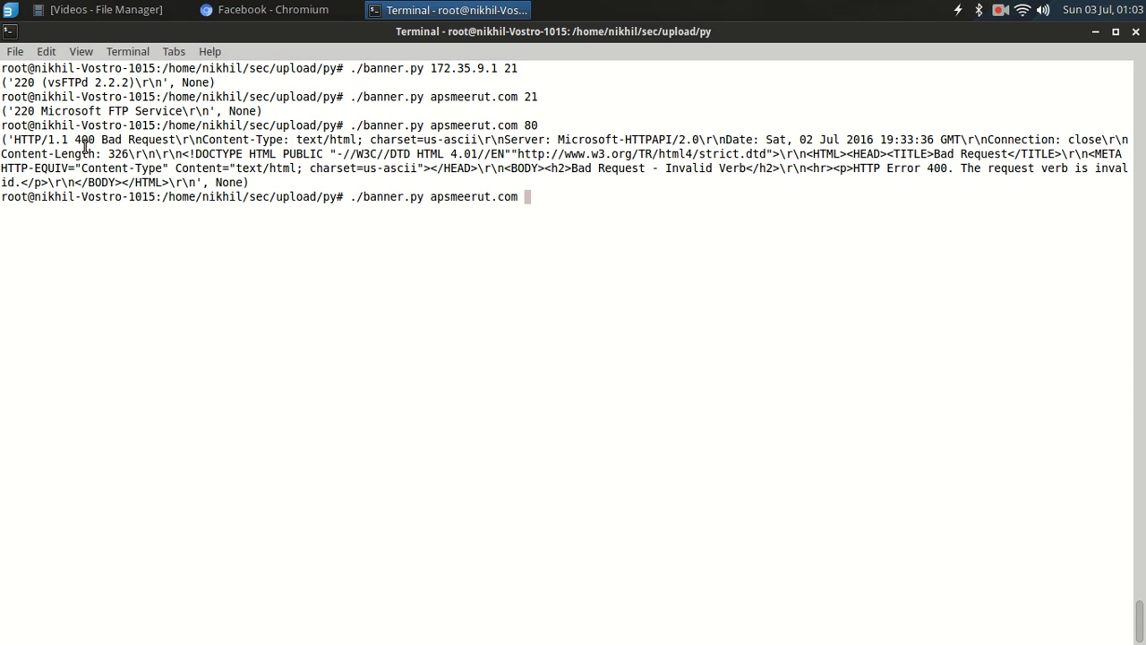
text(3306)
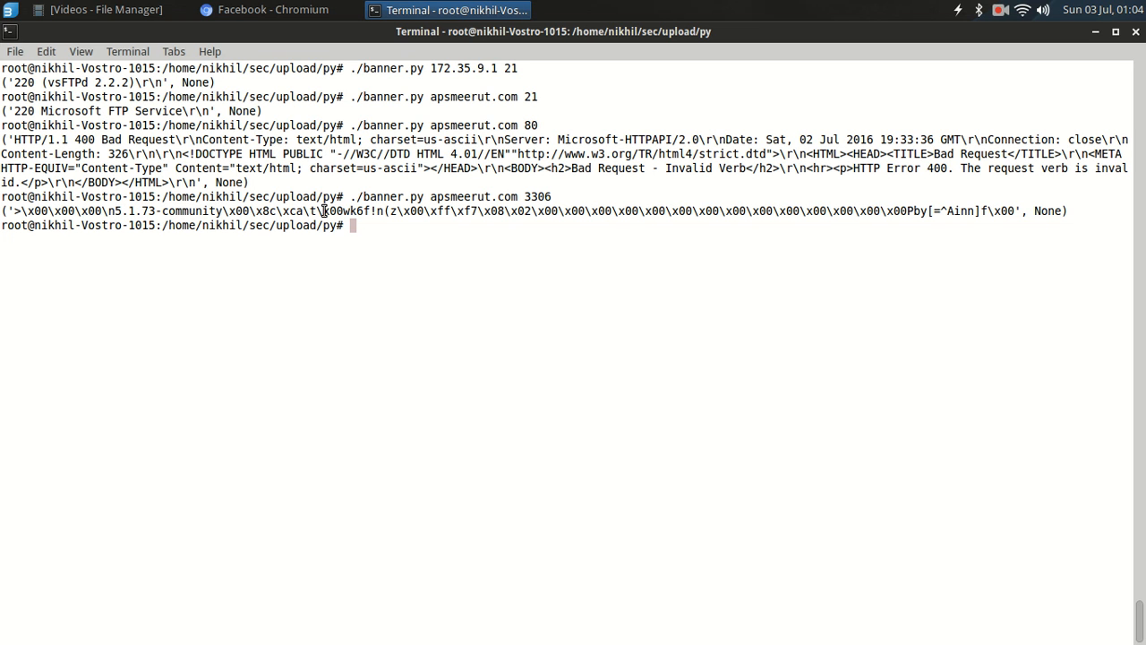
drag(315, 212, 1020, 211)
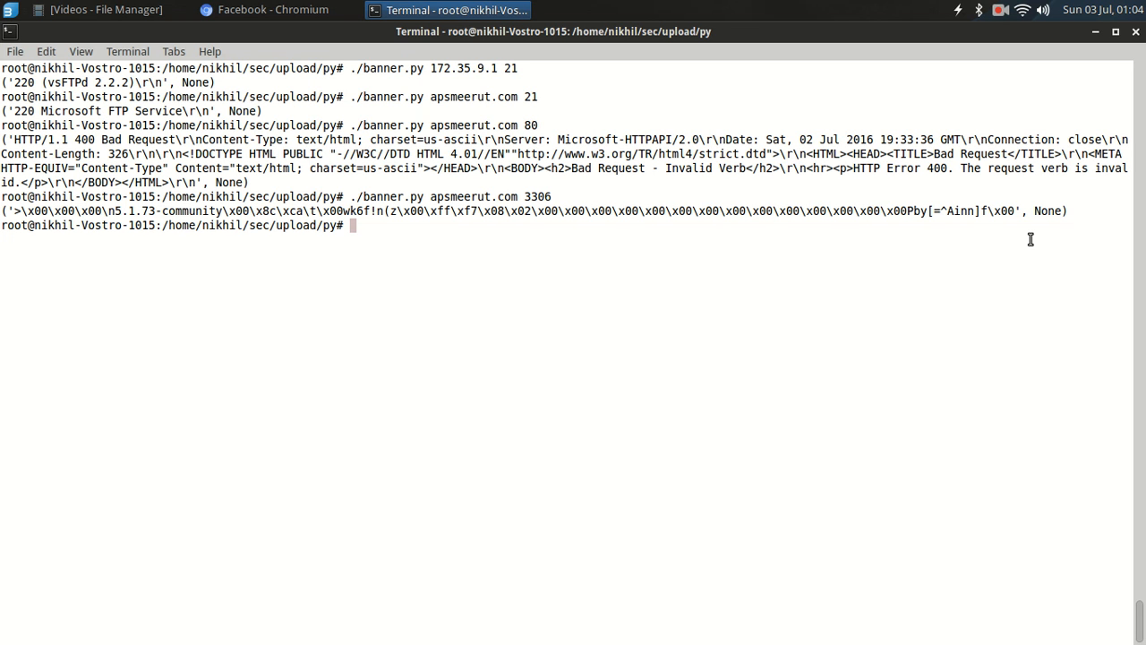
mouse_move(978, 312)
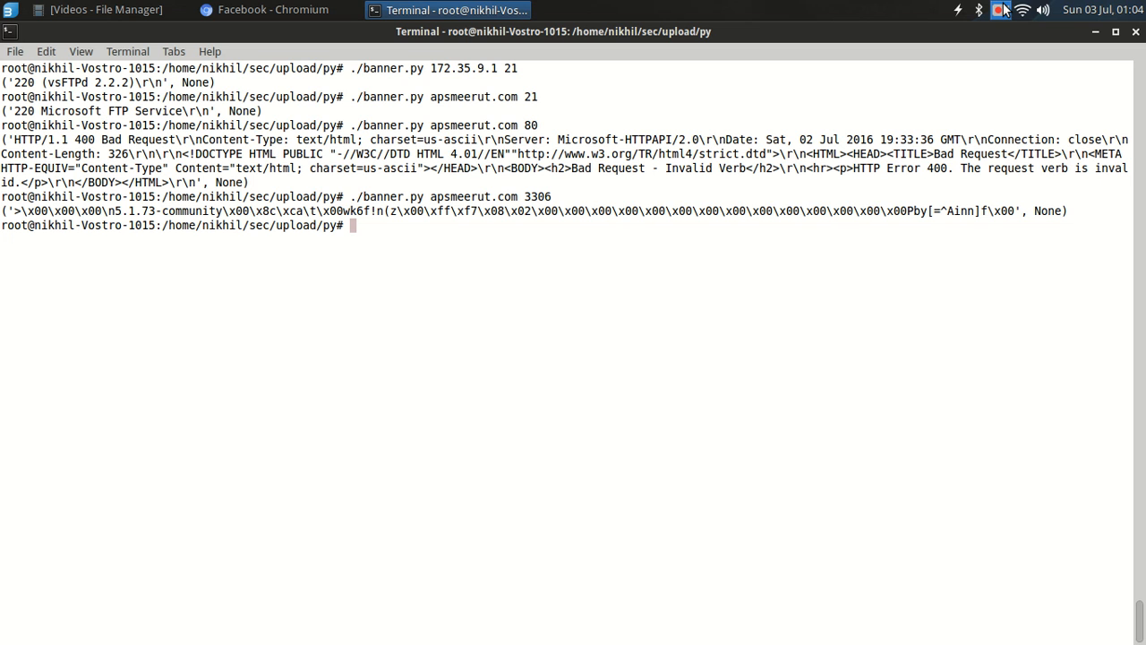
click(999, 10)
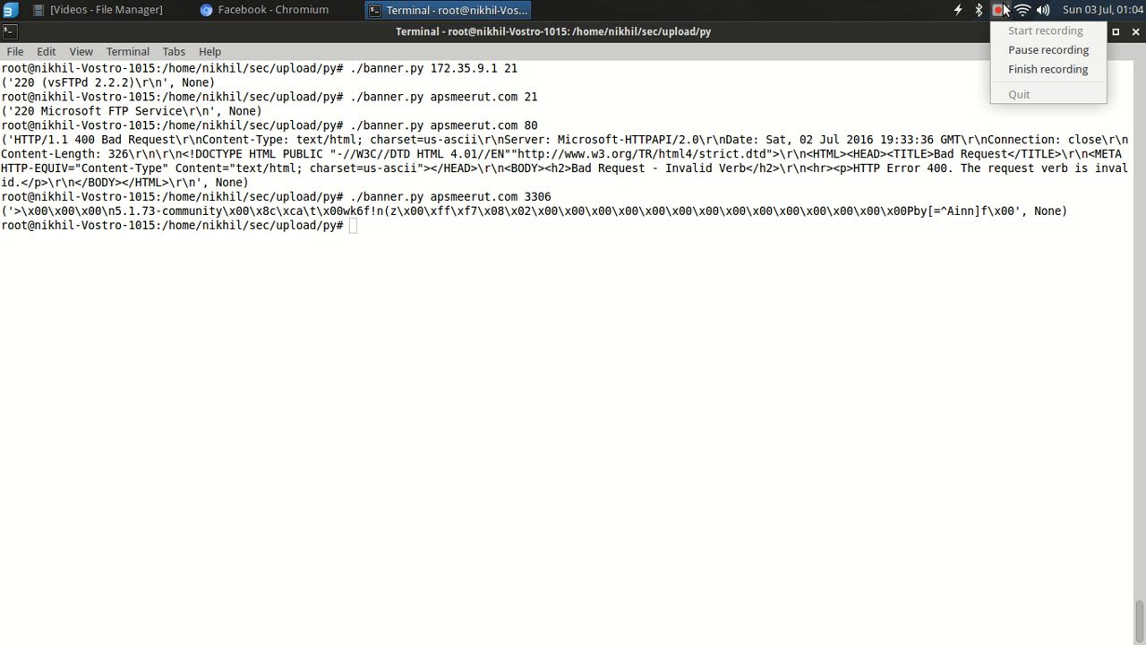
mouse_move(1024, 36)
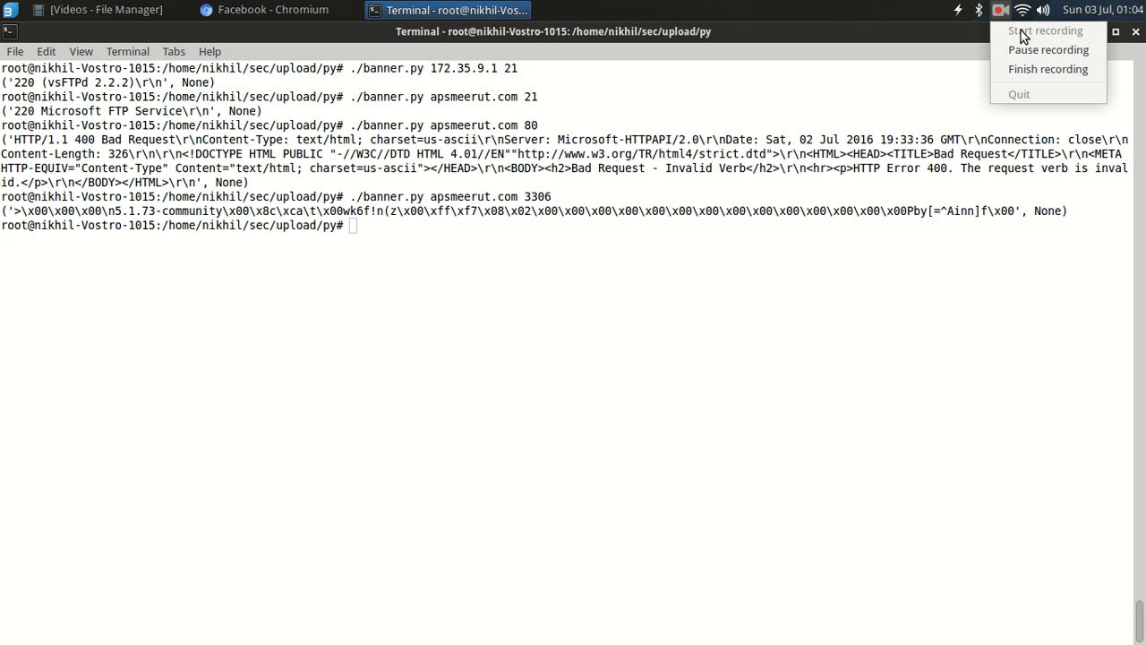